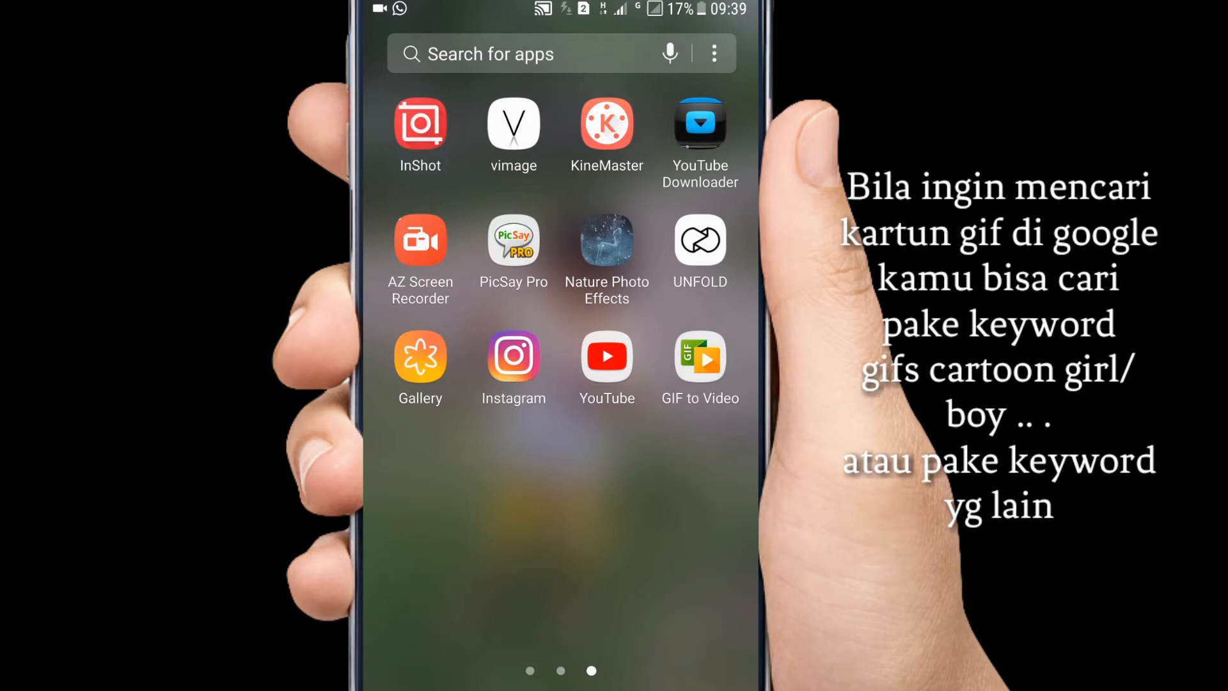
# Step: Browse the phone gallery's Downloads album
pyautogui.click(420, 356)
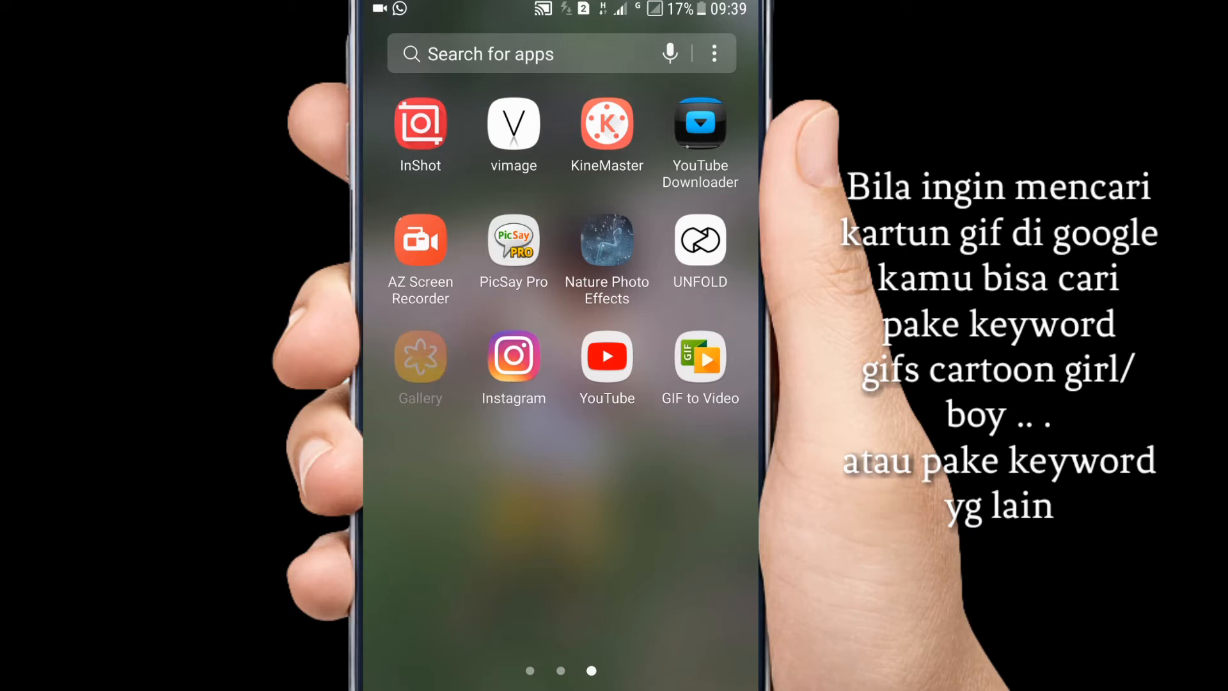
pyautogui.click(420, 356)
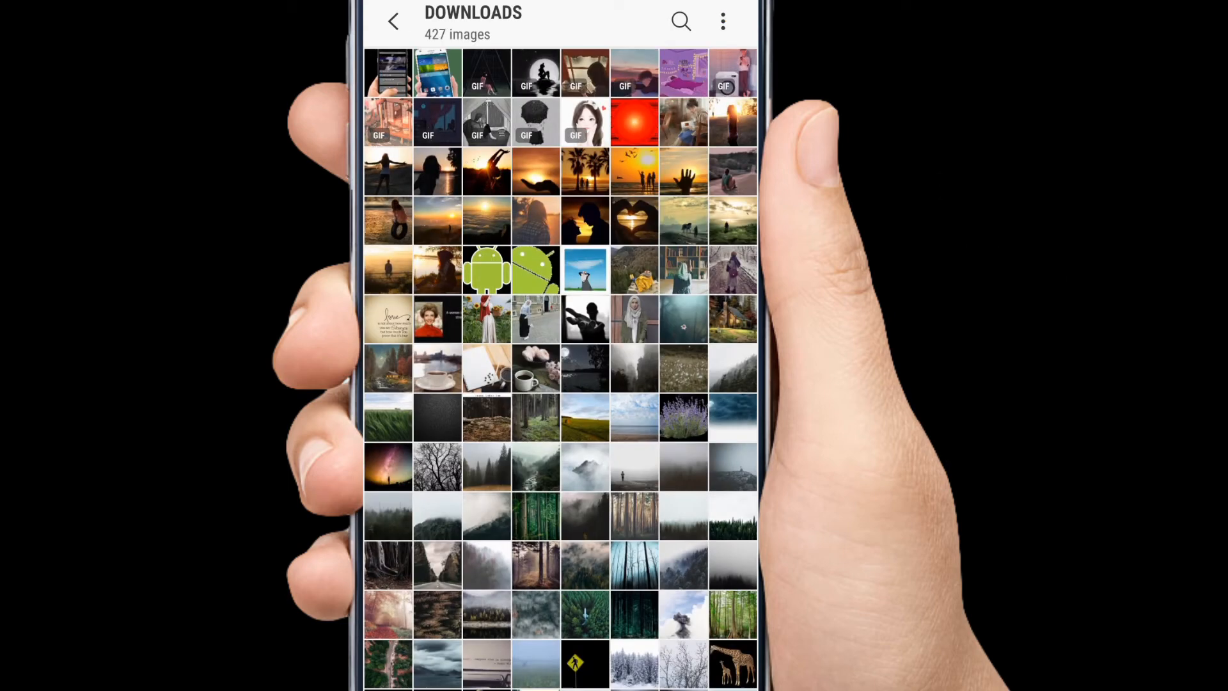
pyautogui.click(394, 21)
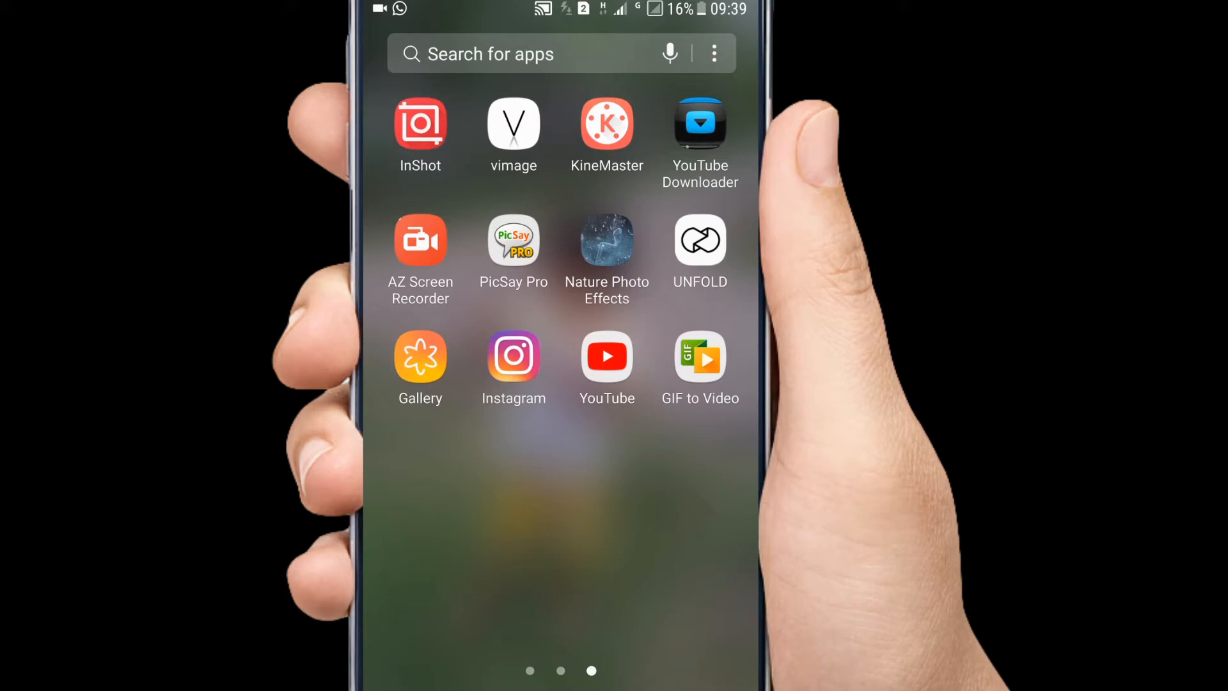
# Step: In GIF to Video, convert the local washing-machine cartoon GIF, dismissing the rating prompt
pyautogui.click(698, 355)
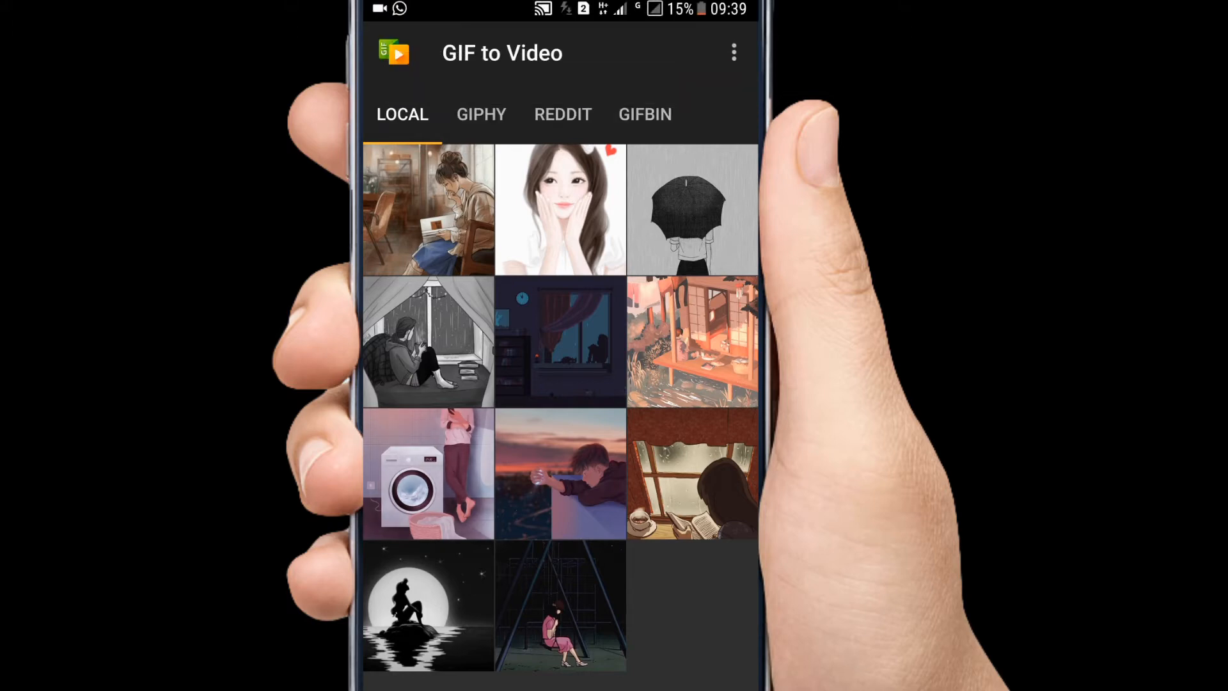
pyautogui.click(428, 474)
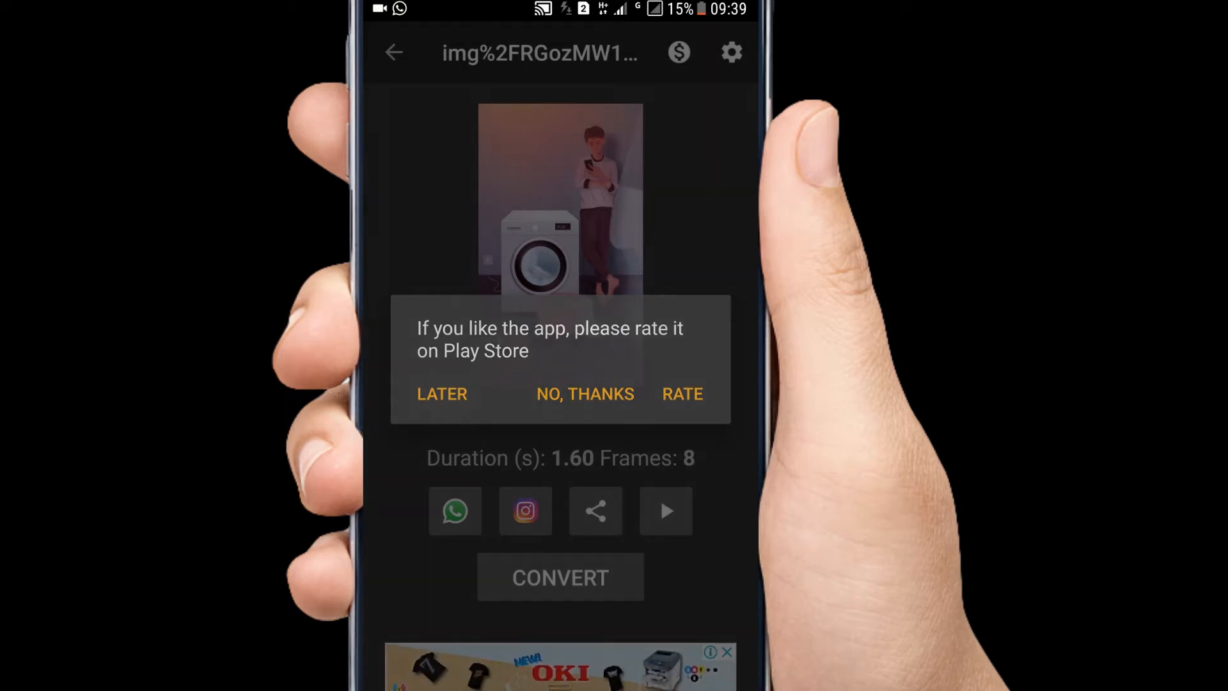
pyautogui.click(585, 394)
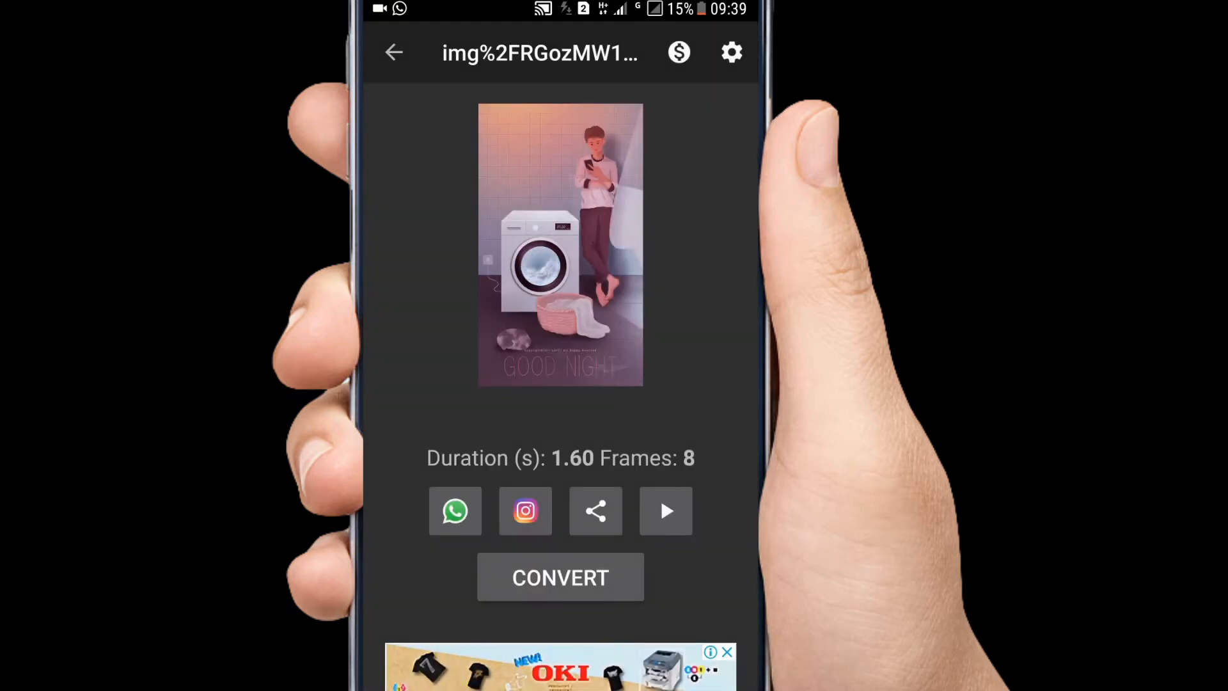
pyautogui.click(731, 53)
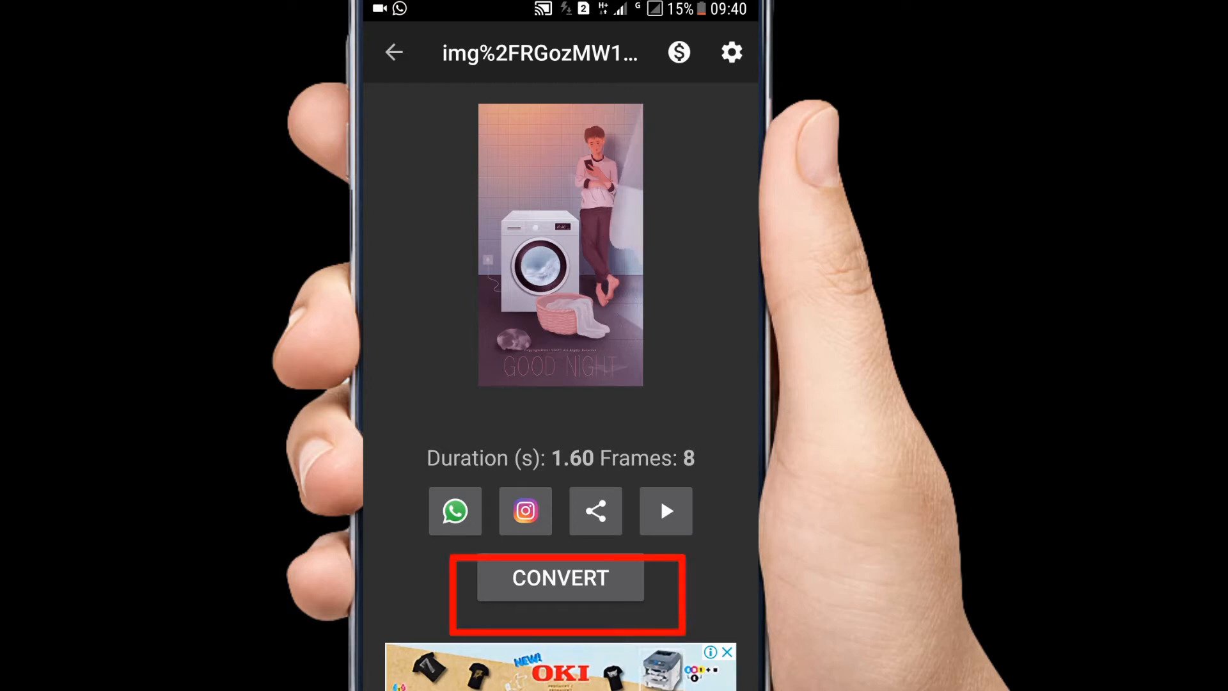
pyautogui.click(560, 578)
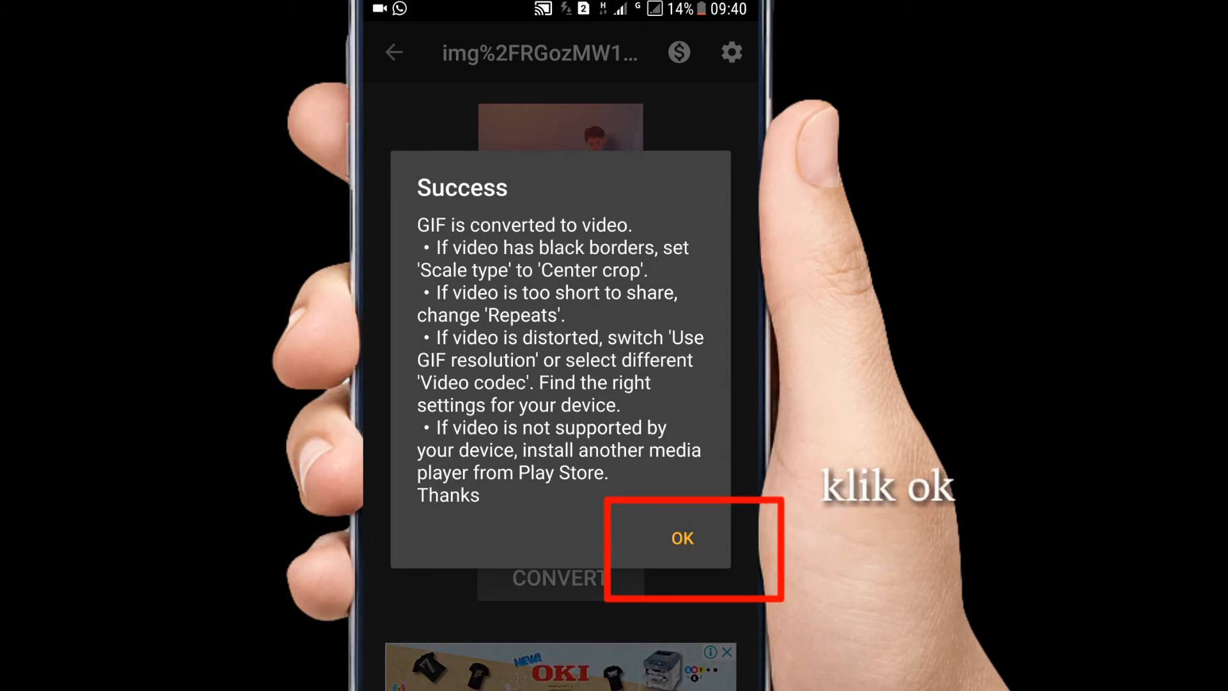
# Step: Dismiss the success message and share the converted washing-machine video to InShot
pyautogui.click(682, 538)
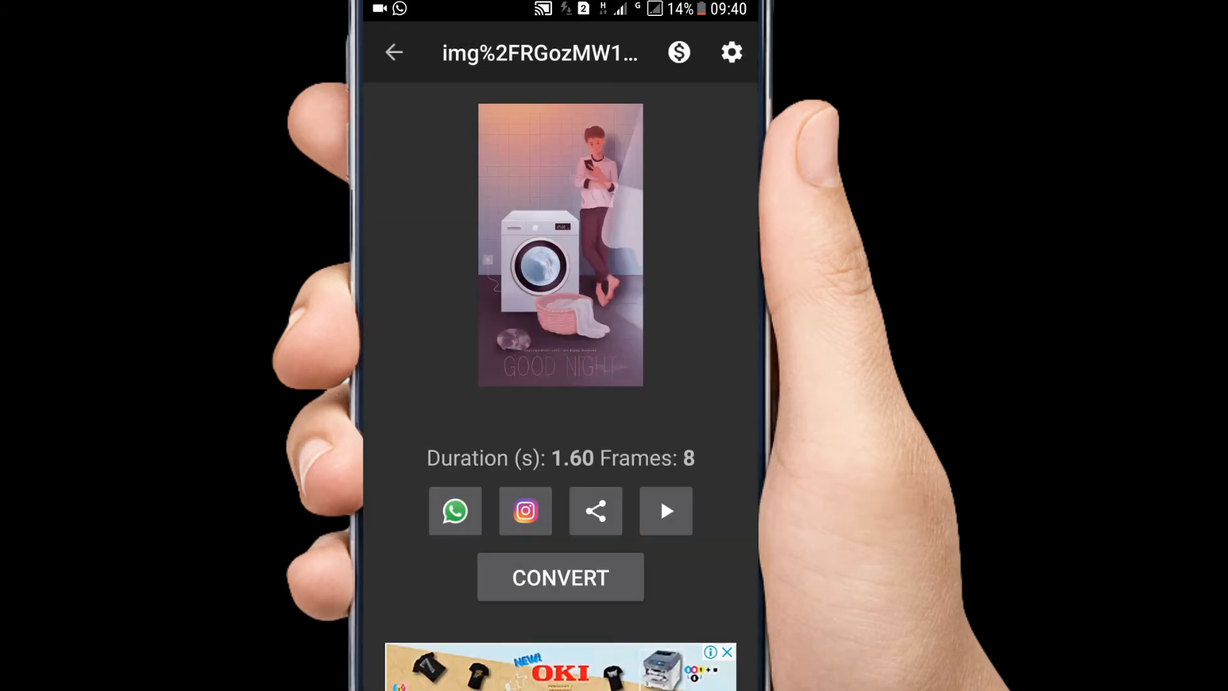
pyautogui.click(596, 512)
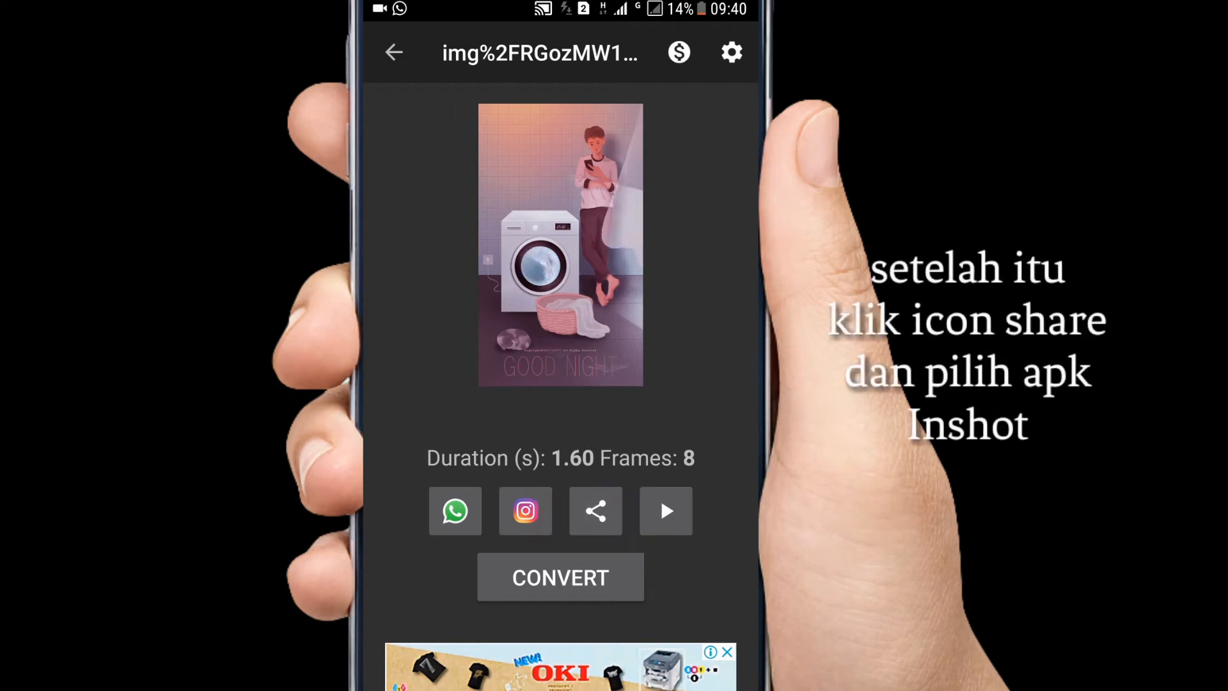
pyautogui.click(596, 510)
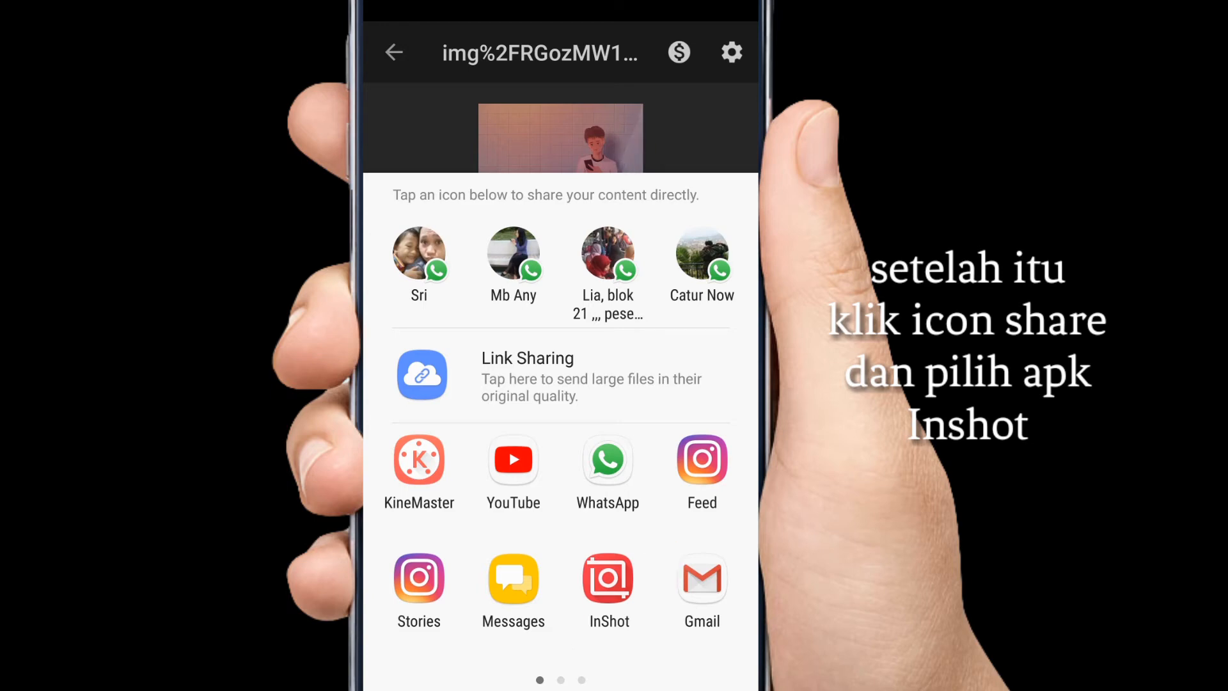
pyautogui.click(610, 578)
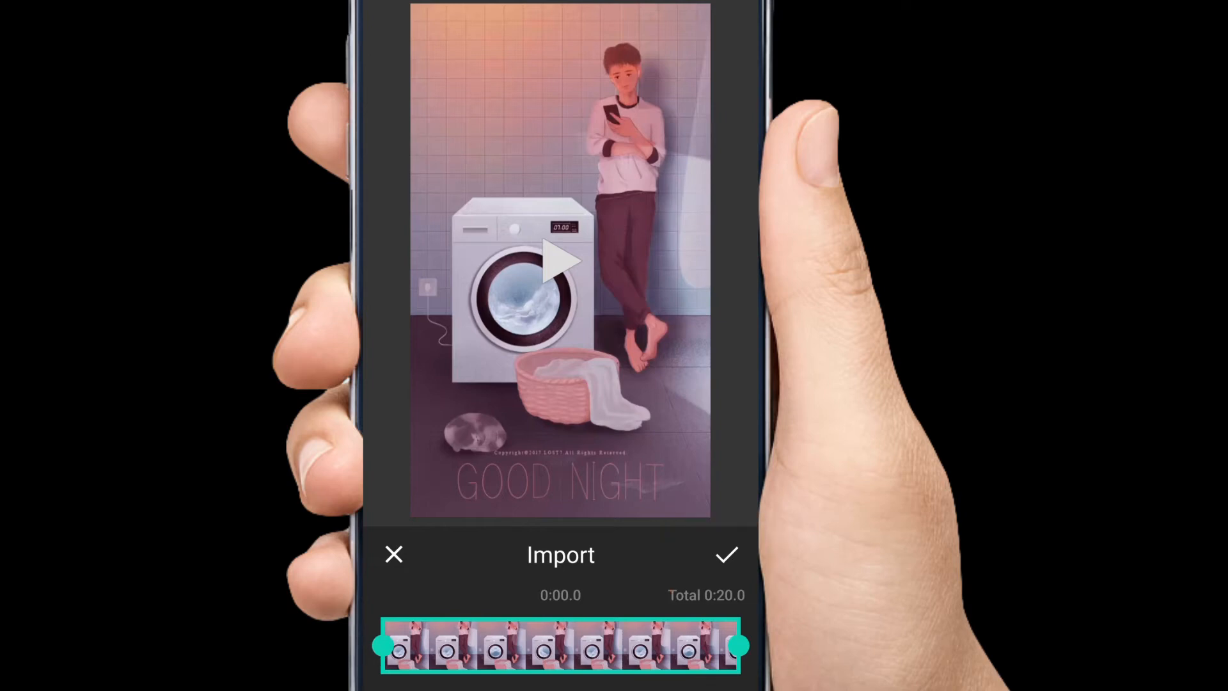
# Step: Import the whole clip, set a 4:5 canvas and zoom the clip to maximum
pyautogui.click(725, 554)
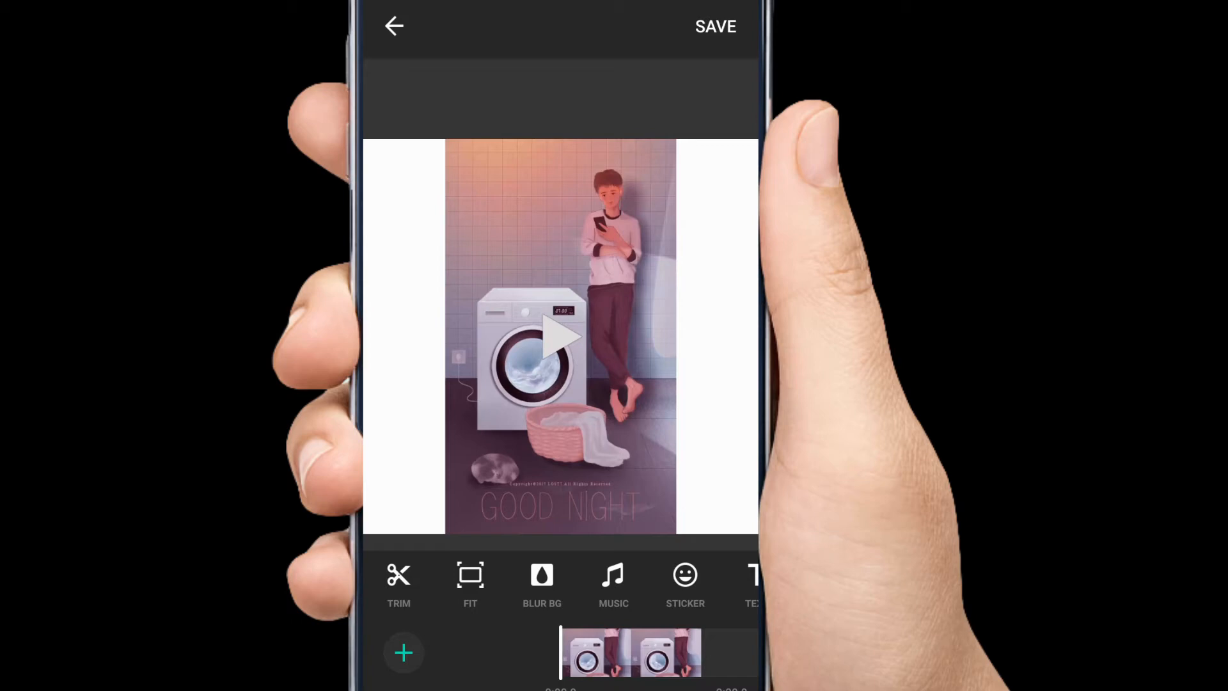
pyautogui.click(470, 583)
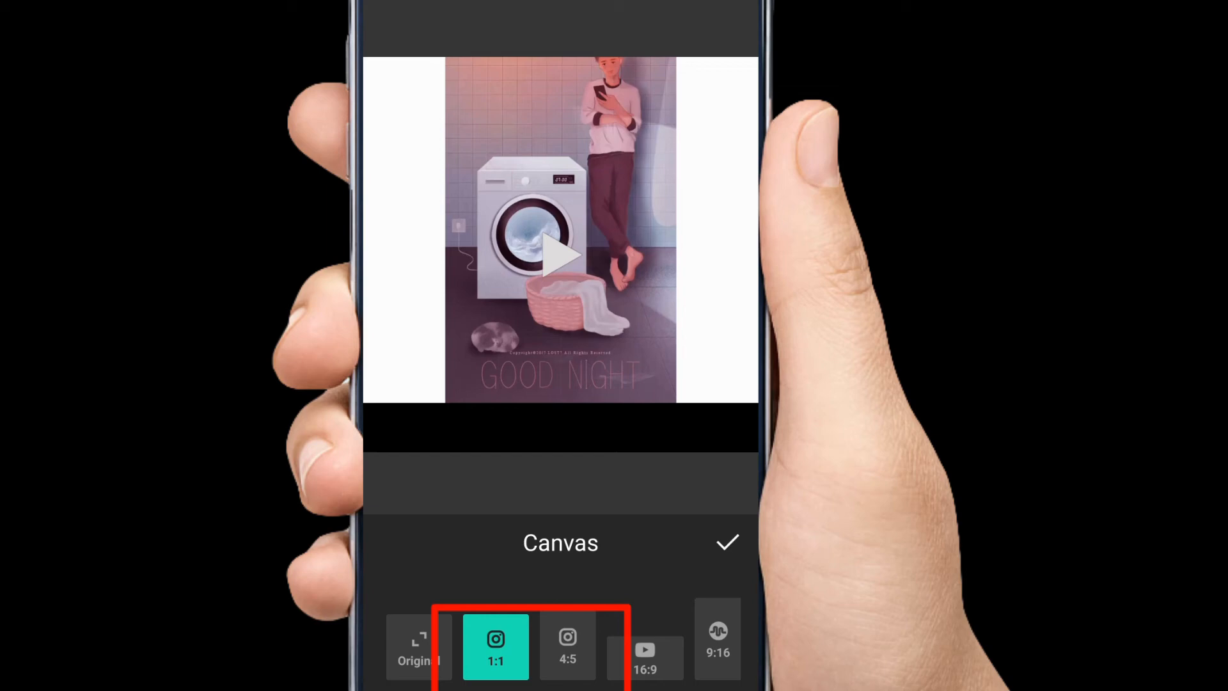
pyautogui.click(567, 646)
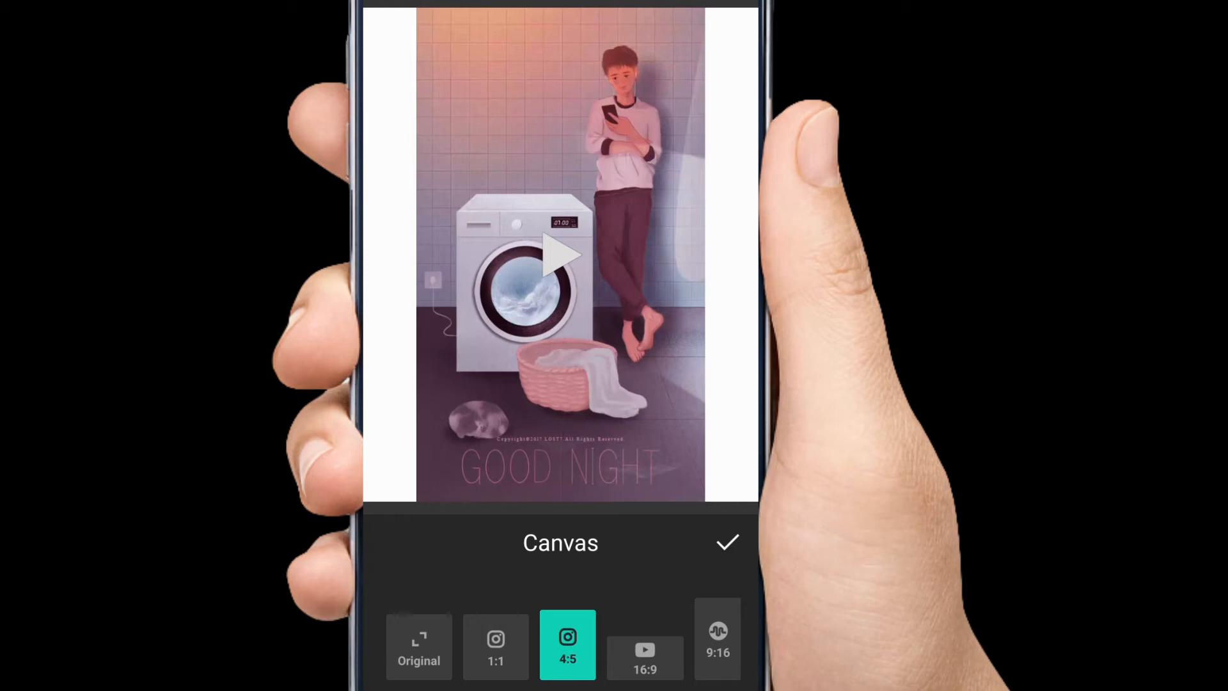
pyautogui.click(567, 644)
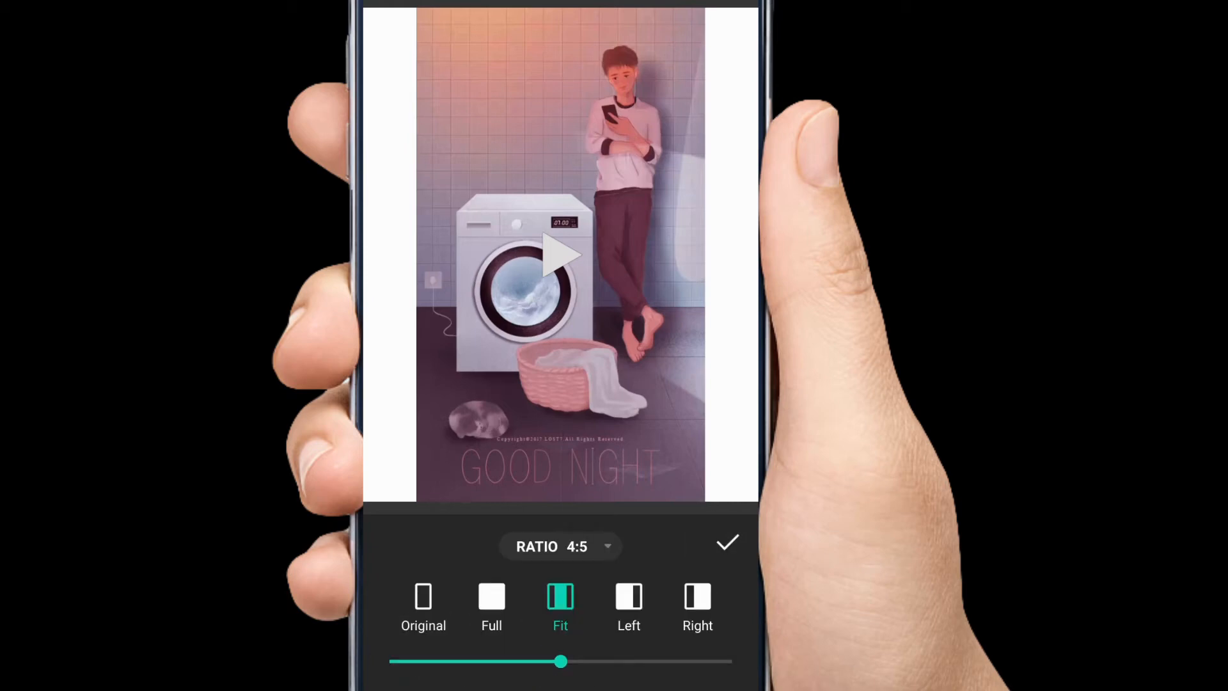
pyautogui.moveTo(560, 662); pyautogui.dragTo(677, 662)
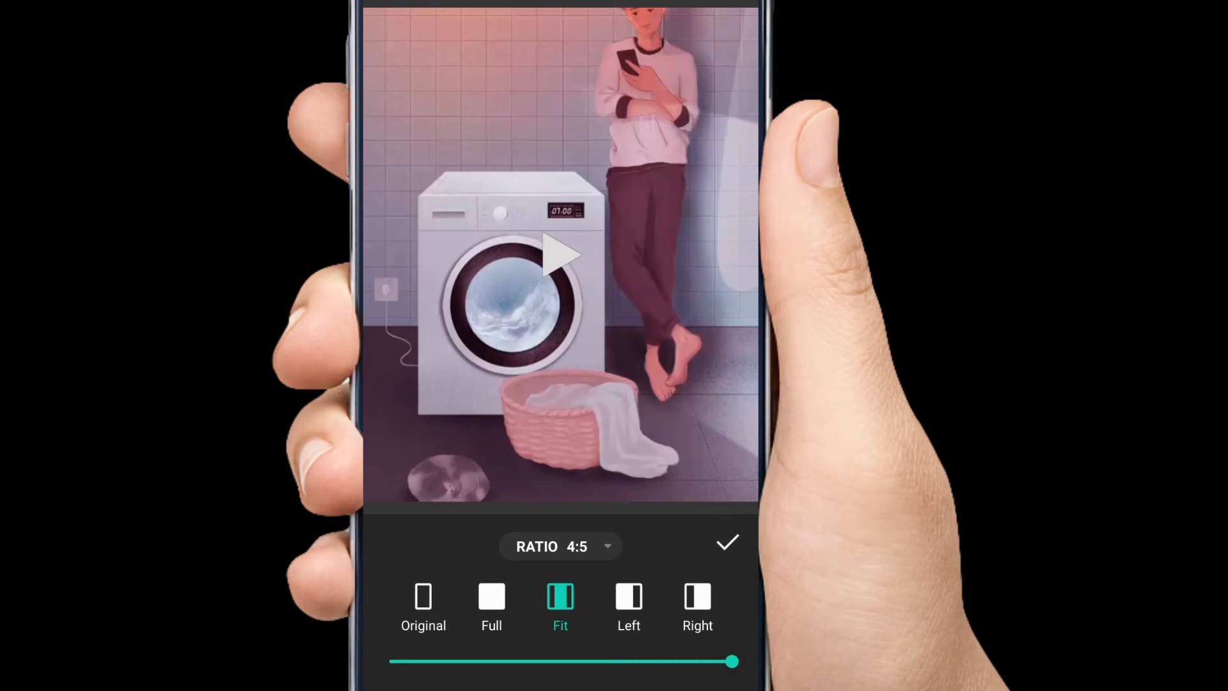
pyautogui.click(560, 253)
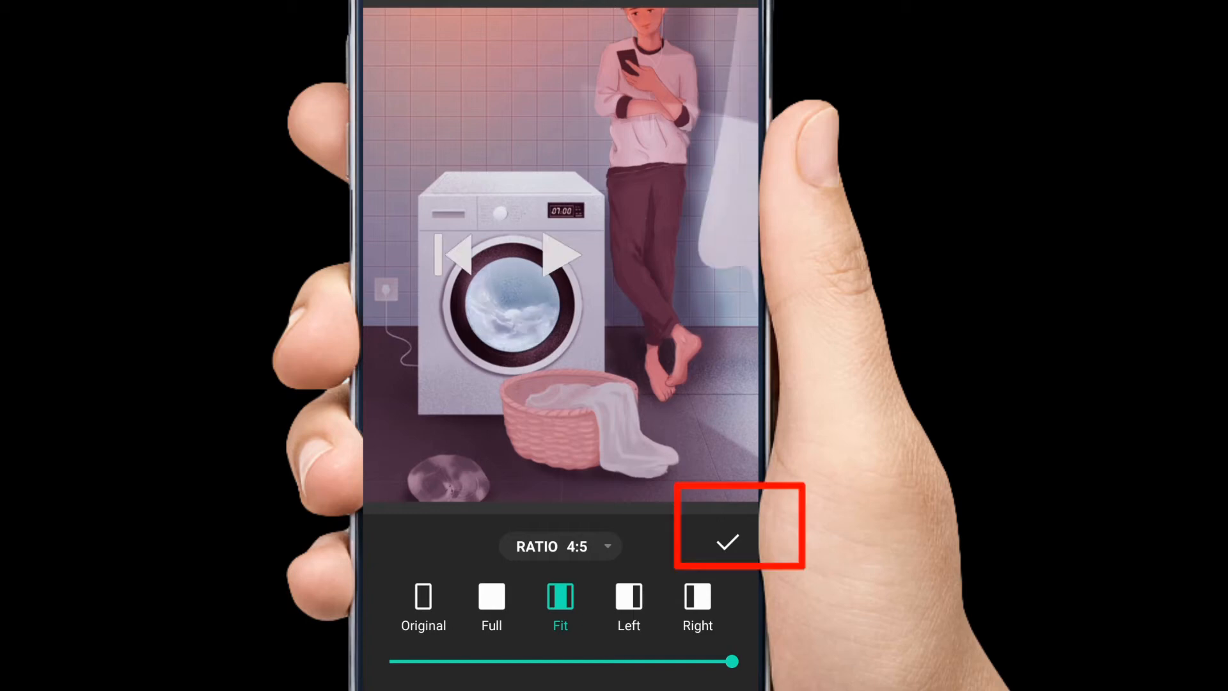
pyautogui.click(727, 542)
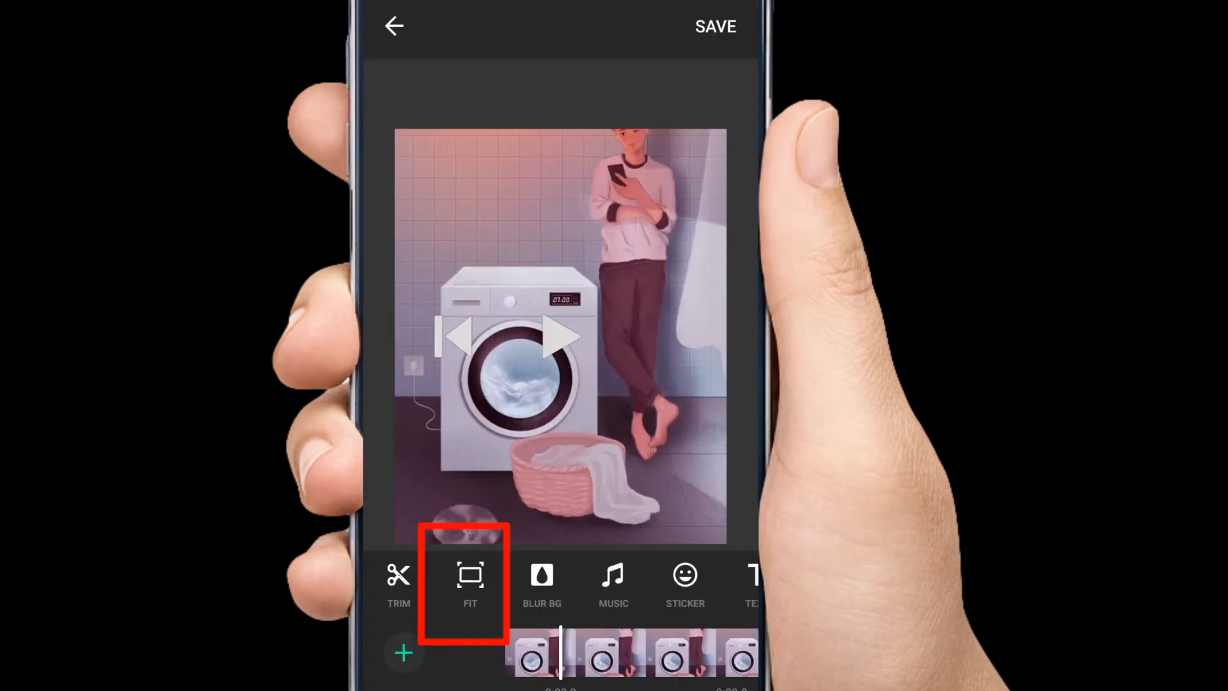
# Step: Re-confirm the fit so the boy's full head is framed, returning to the editor
pyautogui.click(470, 583)
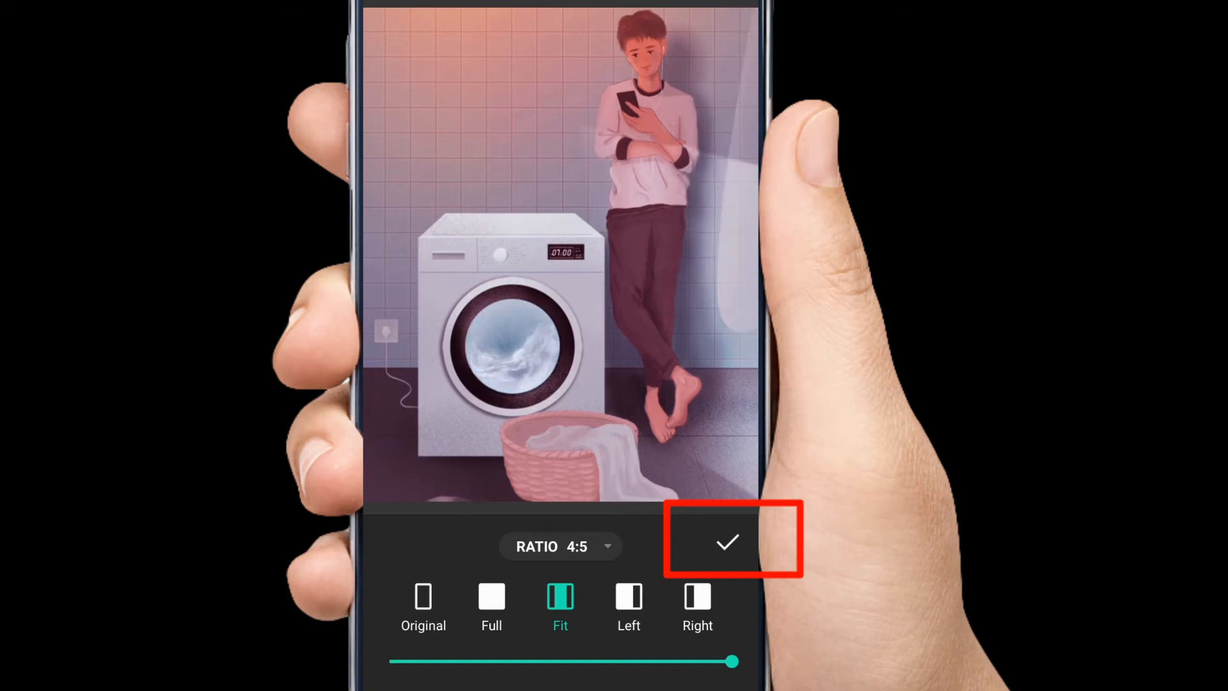
pyautogui.click(728, 543)
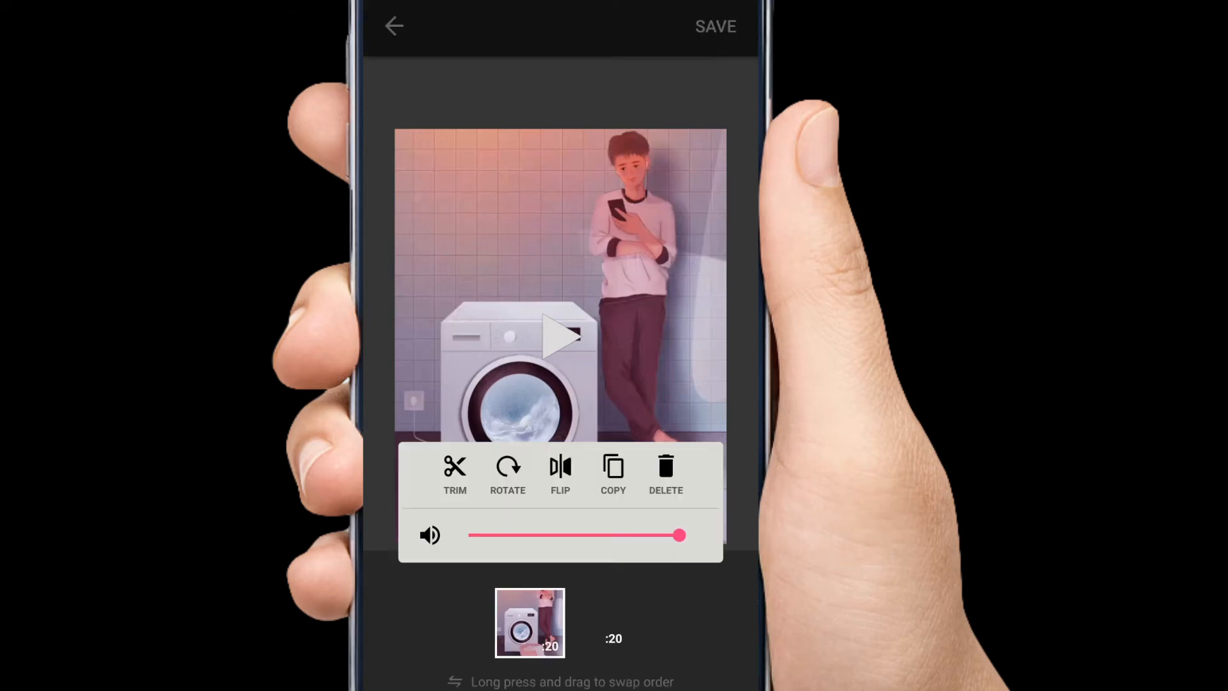
pyautogui.click(612, 474)
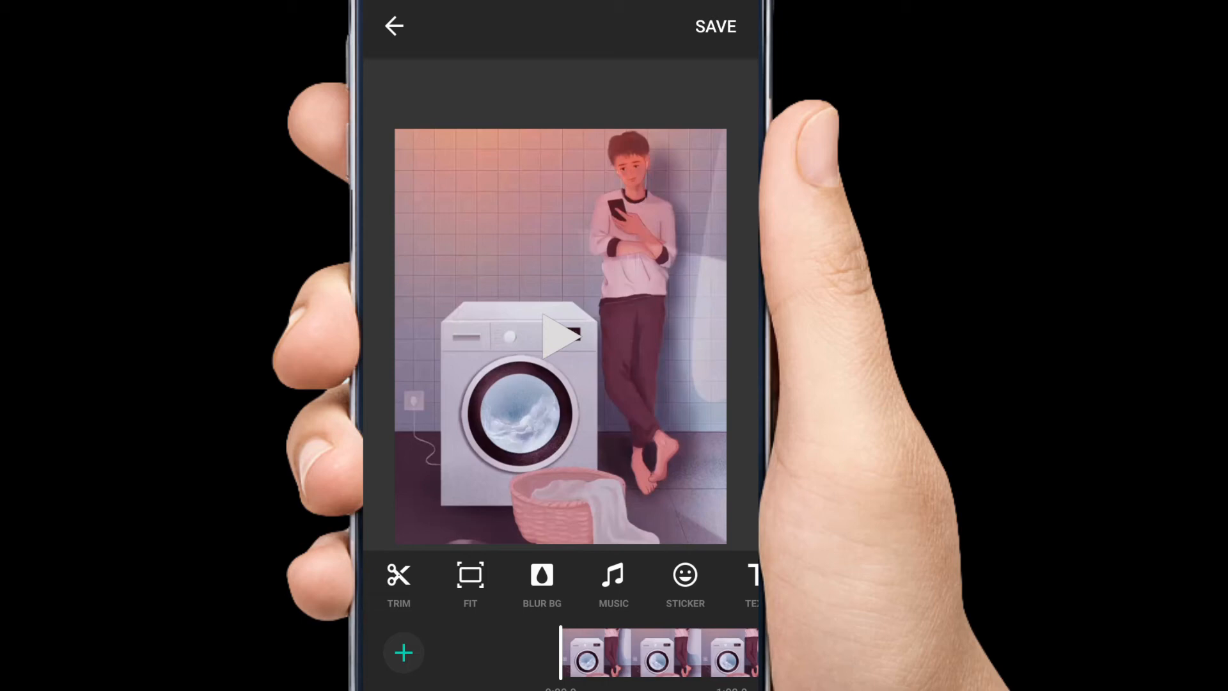
pyautogui.hscroll(-3)
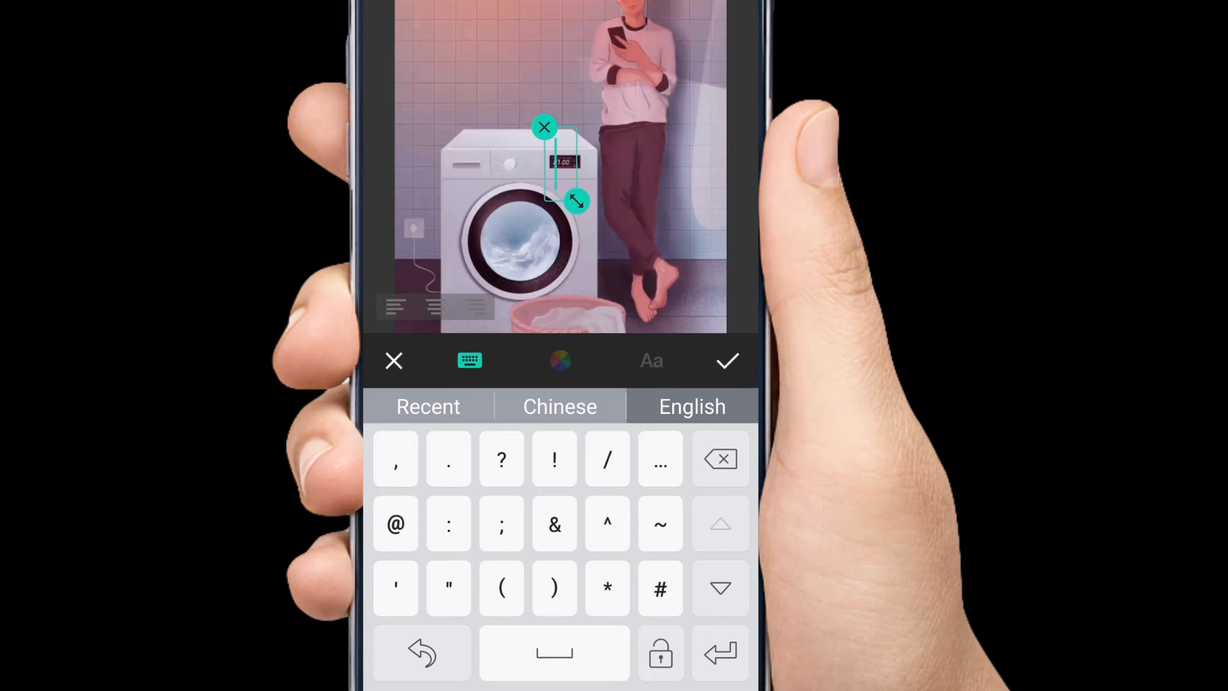
# Step: Add the Instagram-handle caption in white script and place it bottom-right
pyautogui.click(395, 524)
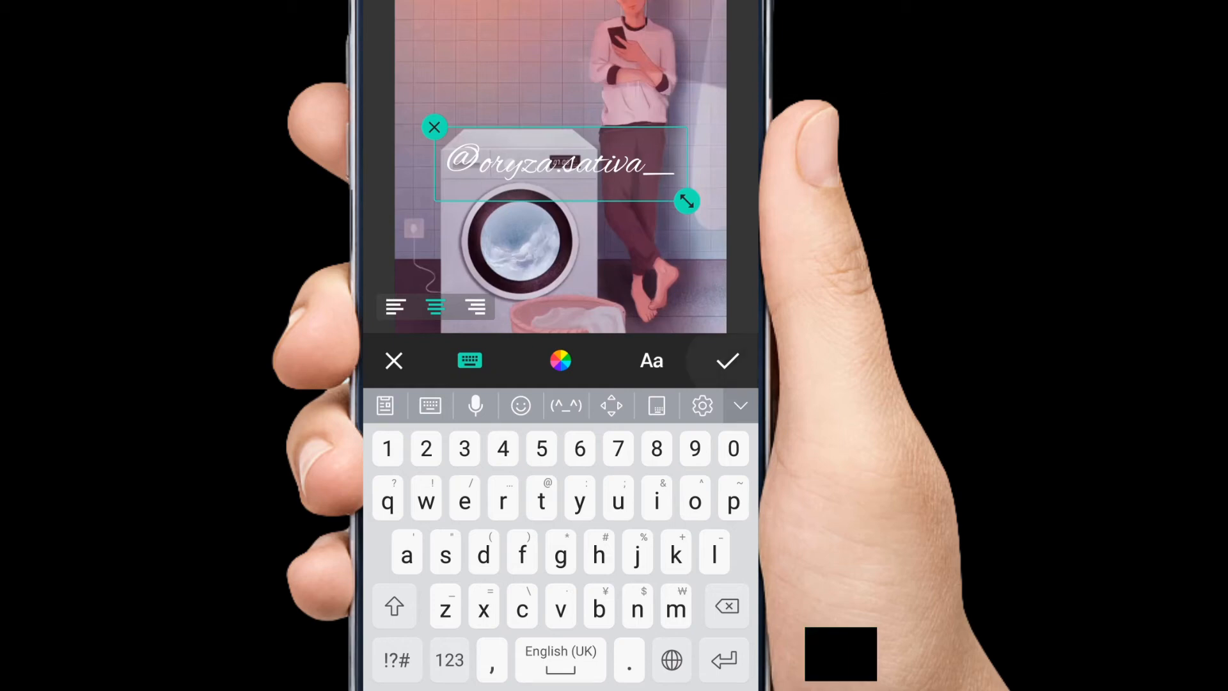
pyautogui.click(726, 361)
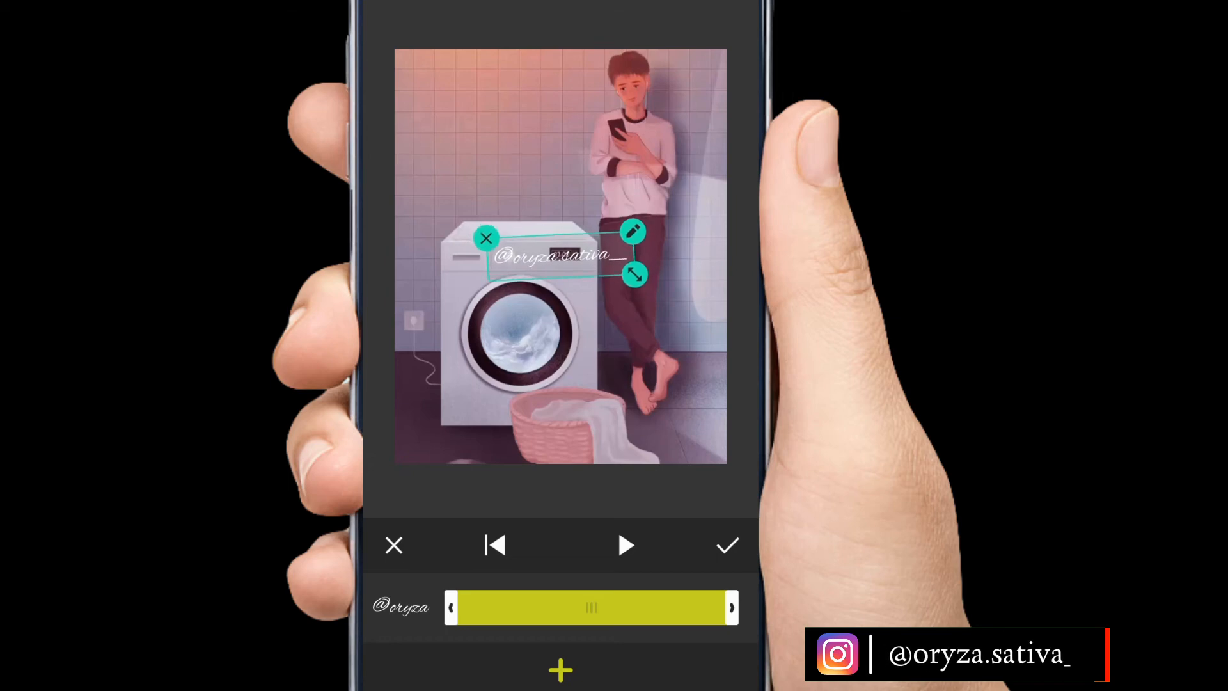
pyautogui.moveTo(560, 254); pyautogui.dragTo(565, 435)
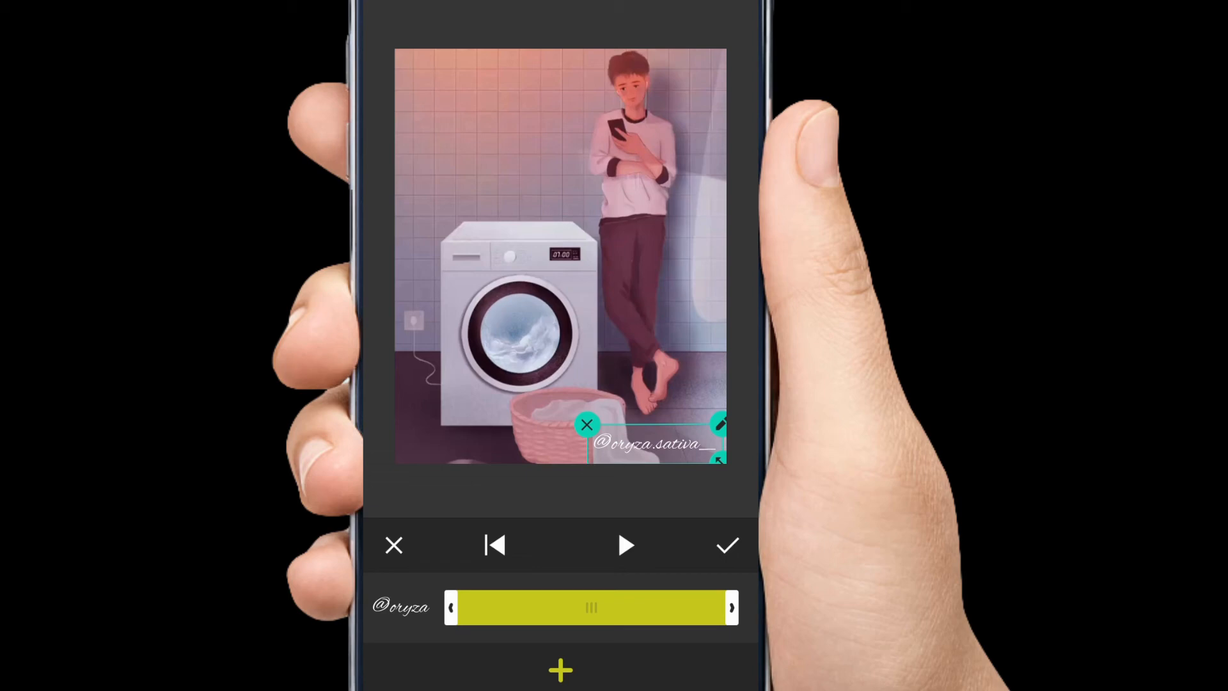
pyautogui.click(726, 545)
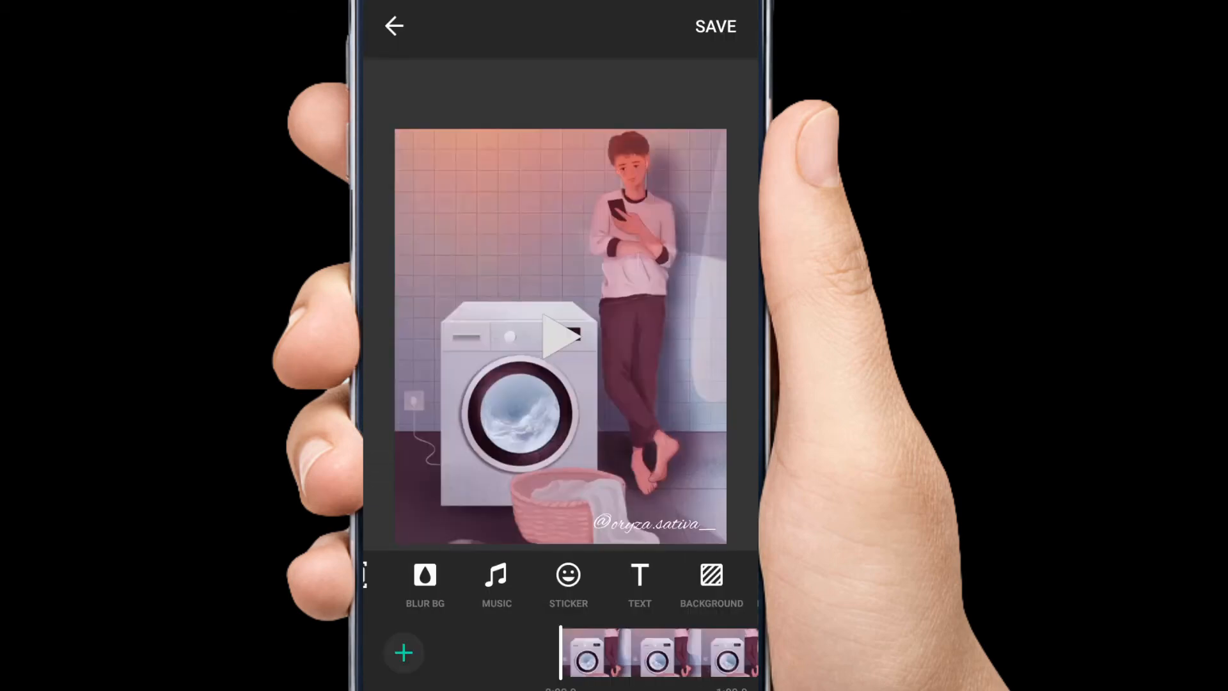
# Step: Preview and add the Cartoon Your Stories music track, then leave trimming
pyautogui.click(496, 576)
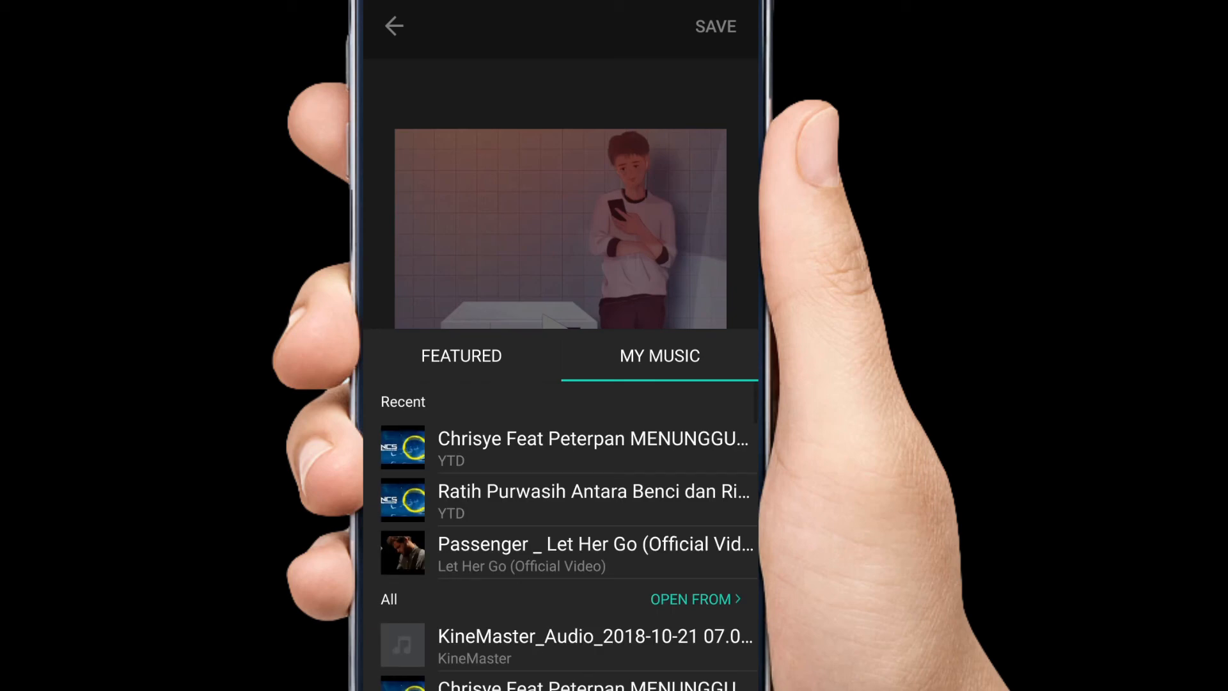
pyautogui.scroll(-3)
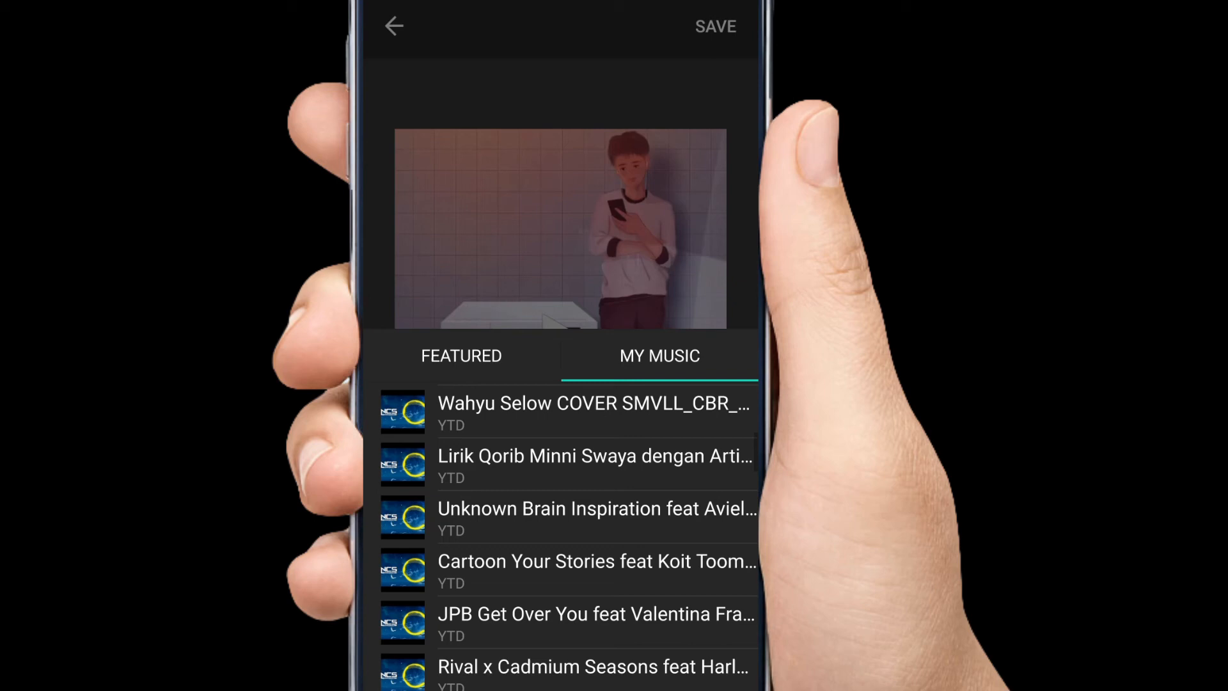
pyautogui.scroll(-3)
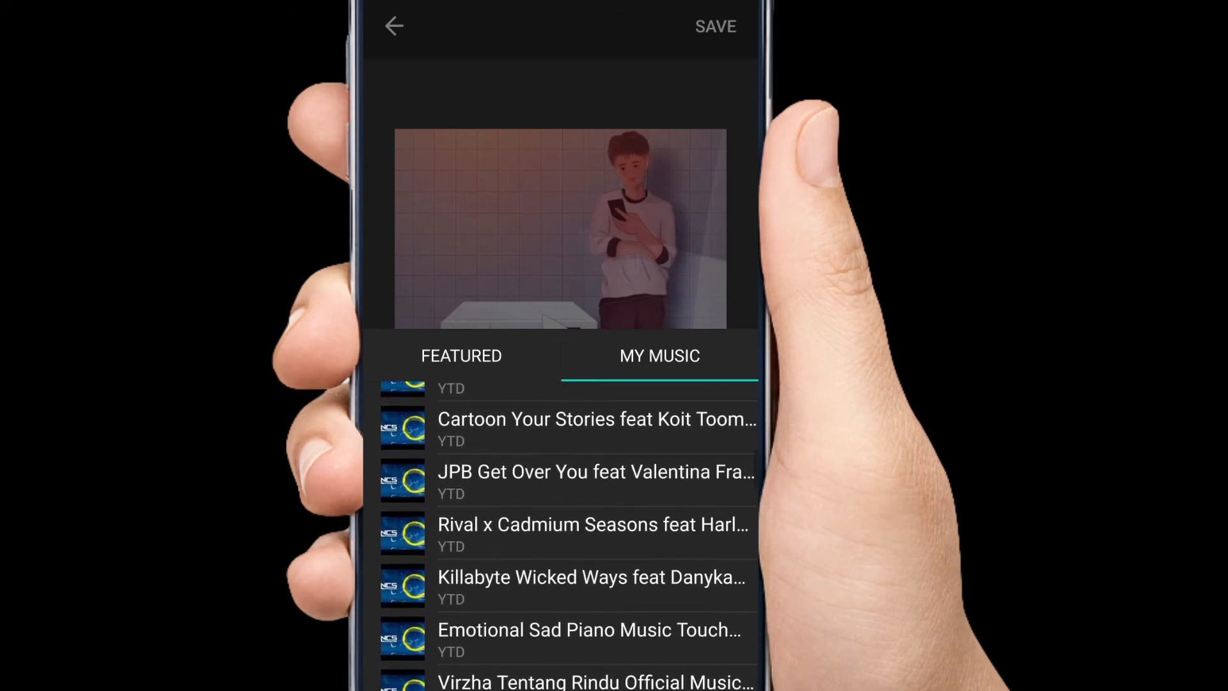
pyautogui.click(595, 419)
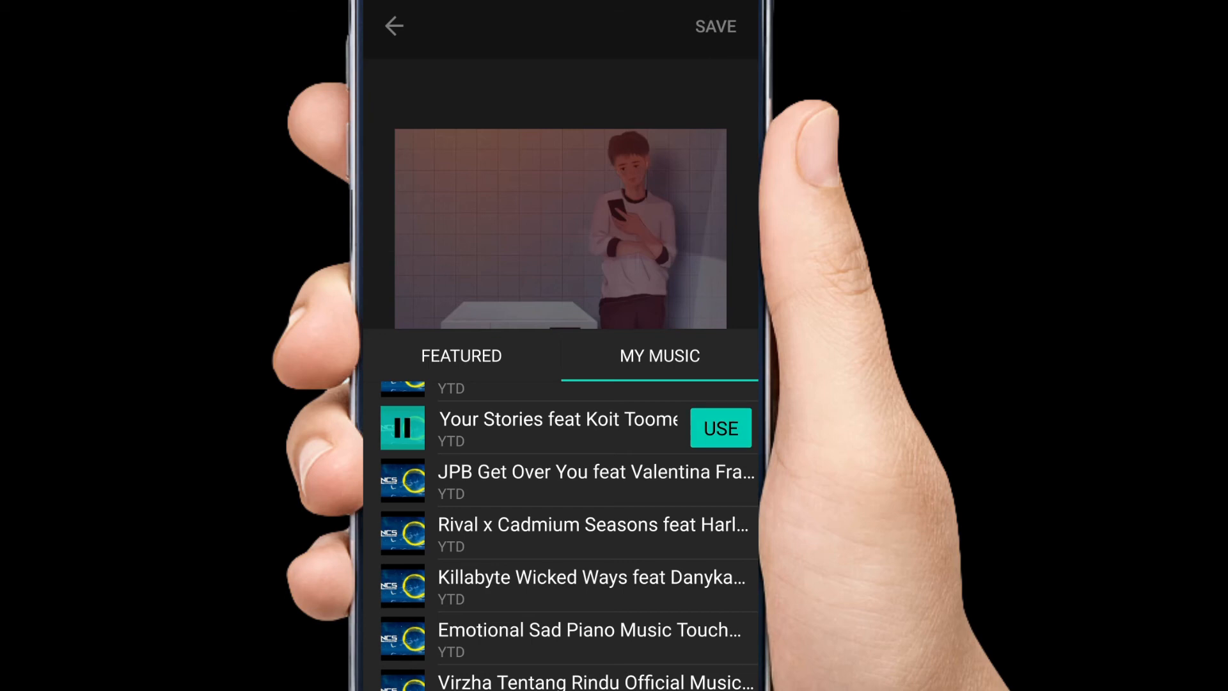
pyautogui.click(719, 427)
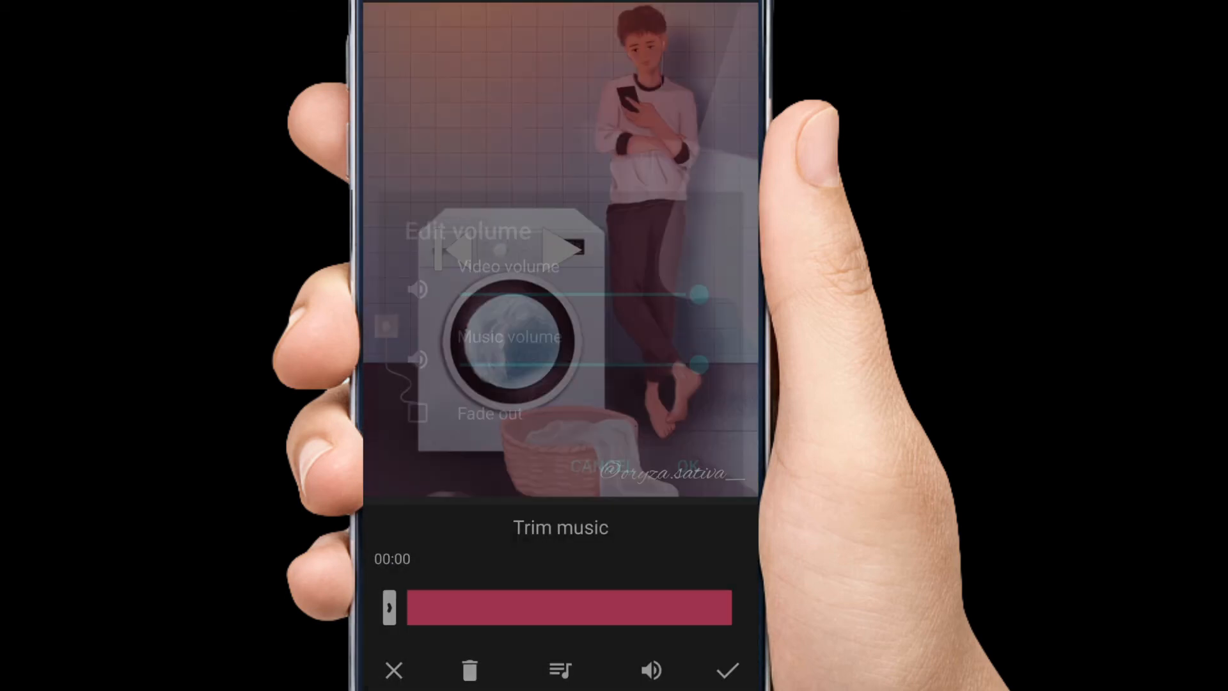
pyautogui.click(726, 670)
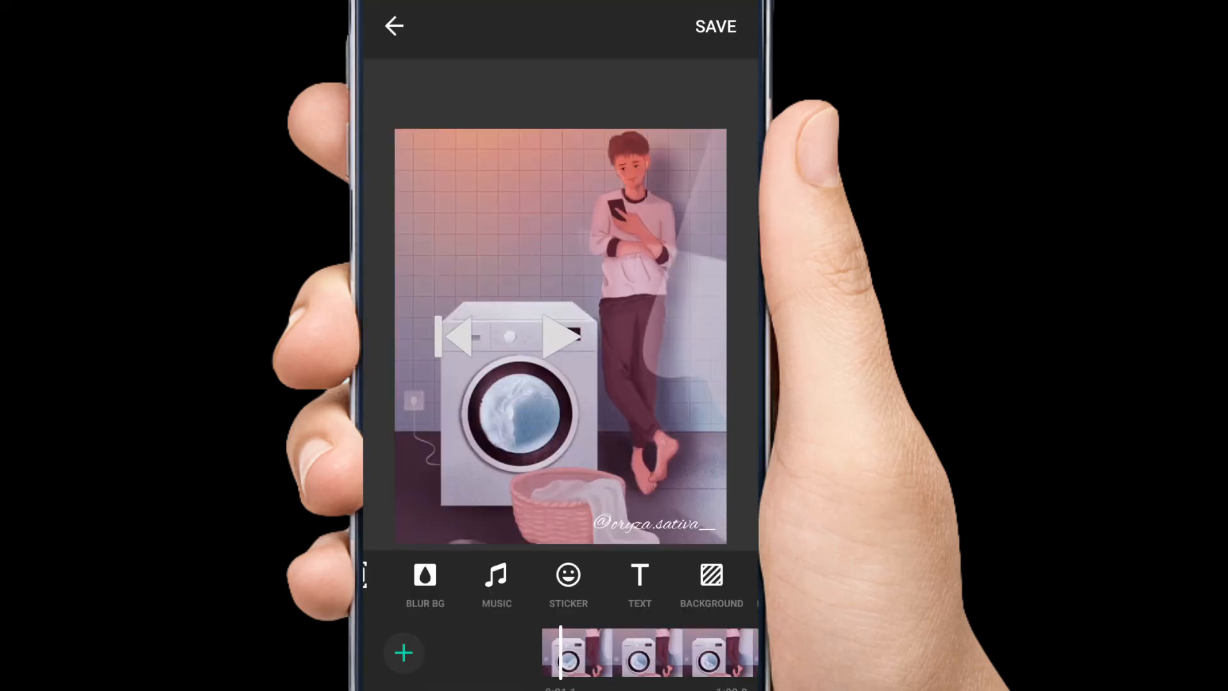
# Step: Add the NCS track with video and music volume at full, and confirm
pyautogui.click(496, 584)
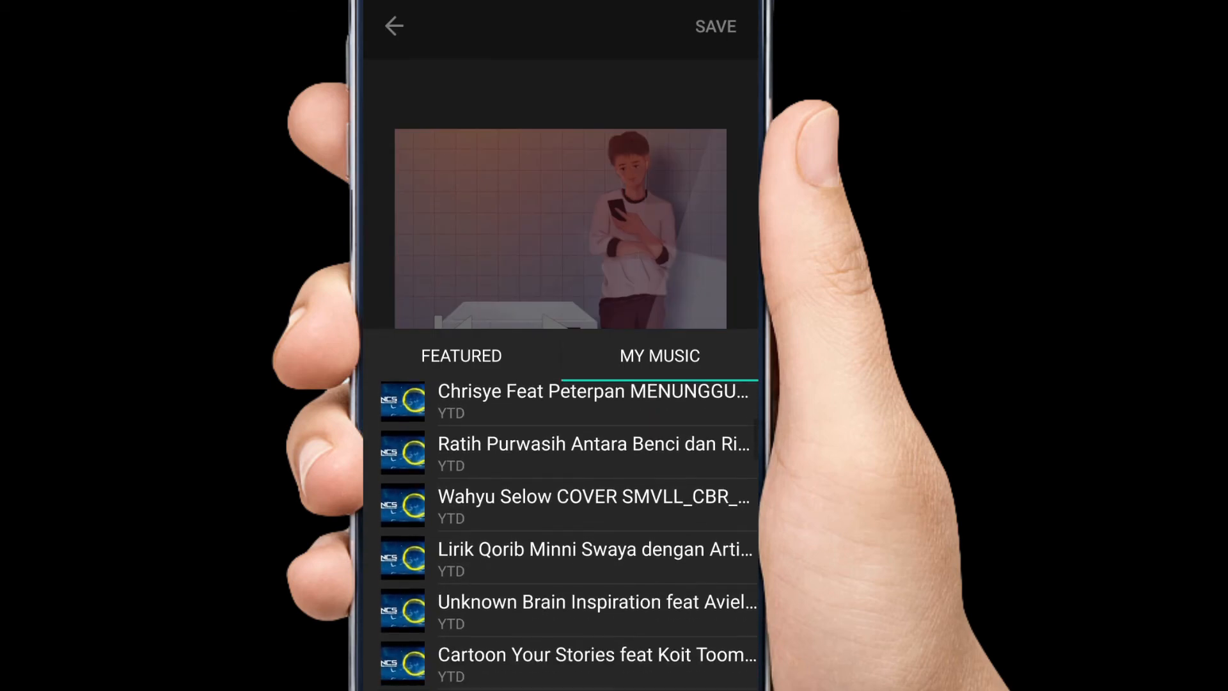
pyautogui.scroll(-3)
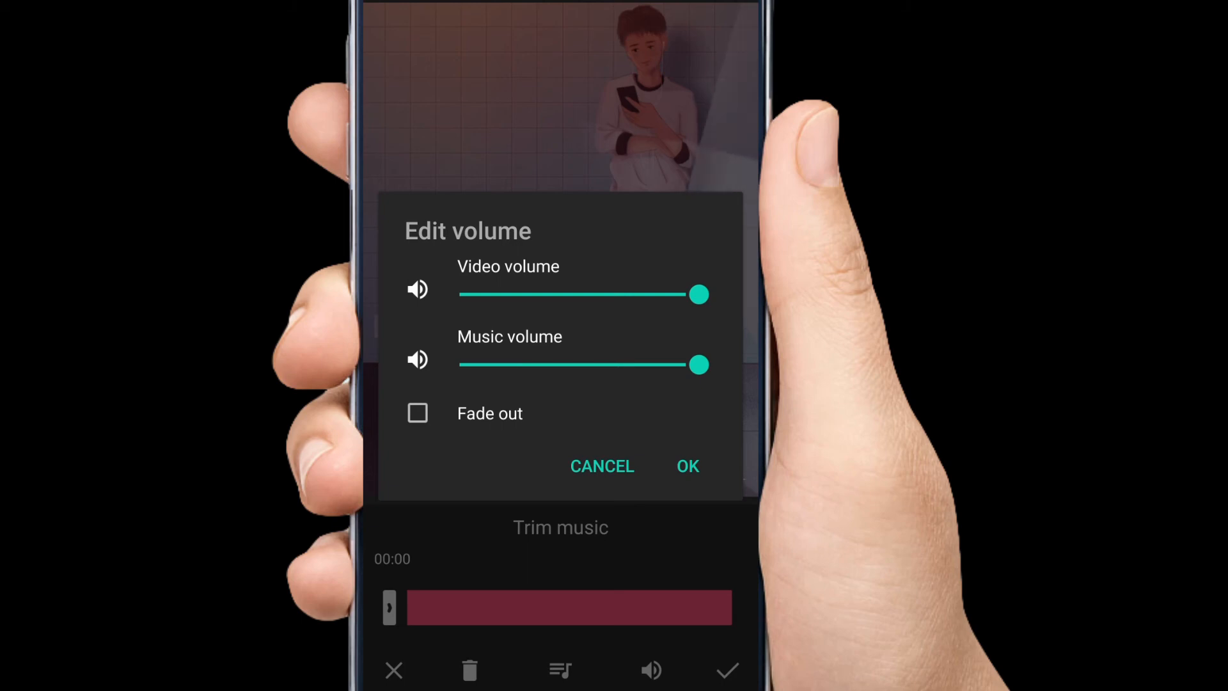
pyautogui.click(687, 466)
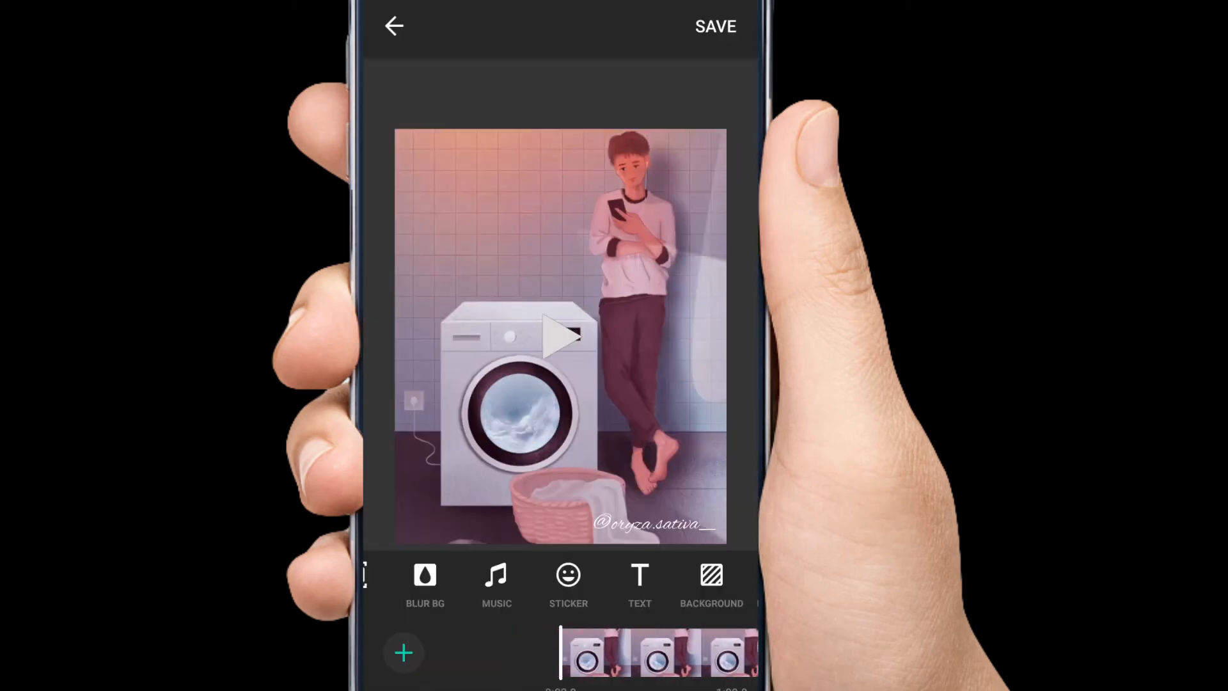
pyautogui.click(496, 583)
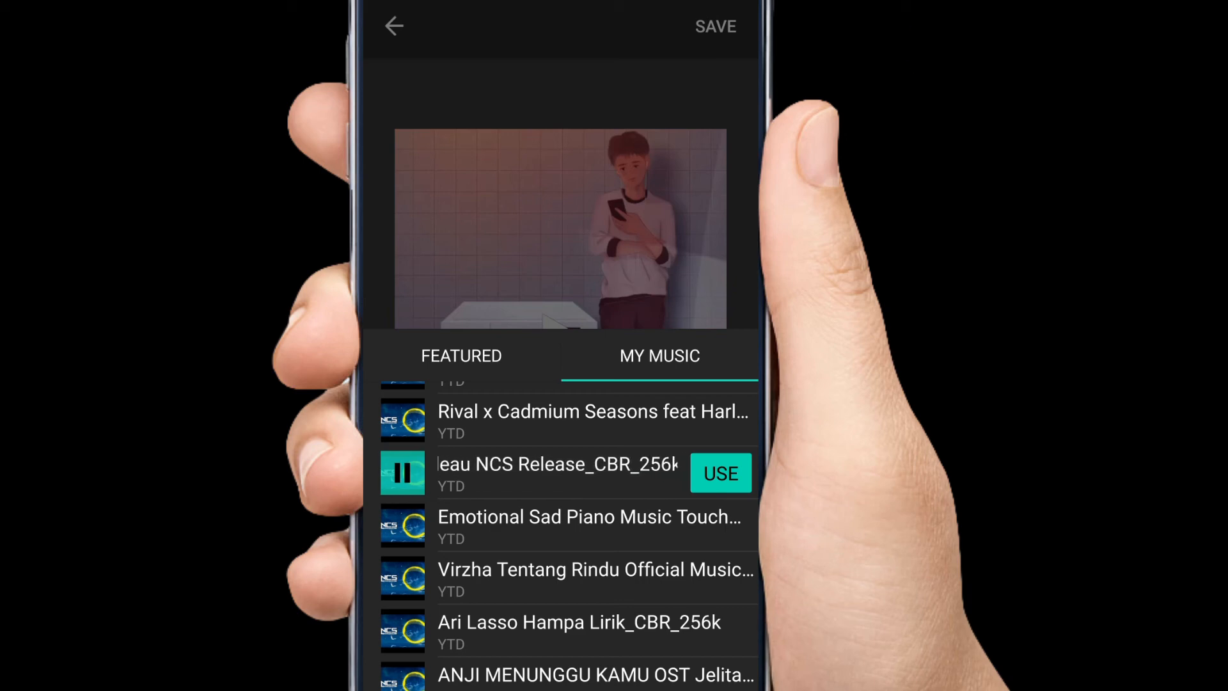
pyautogui.click(718, 473)
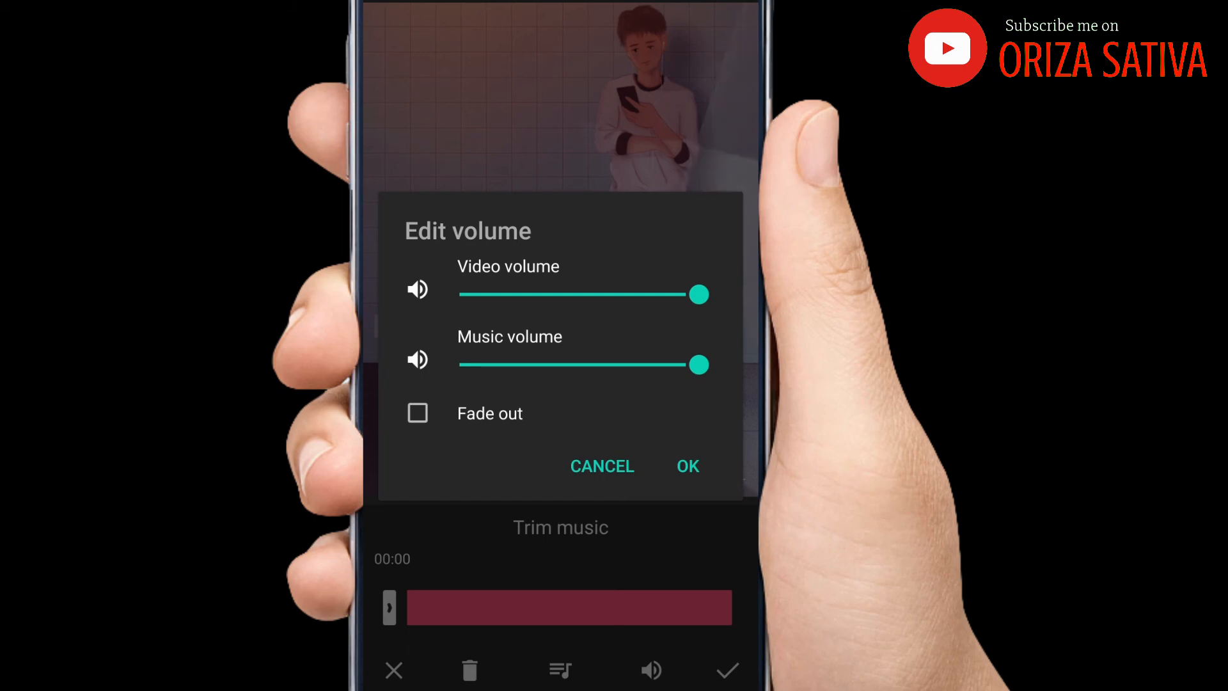
pyautogui.click(687, 466)
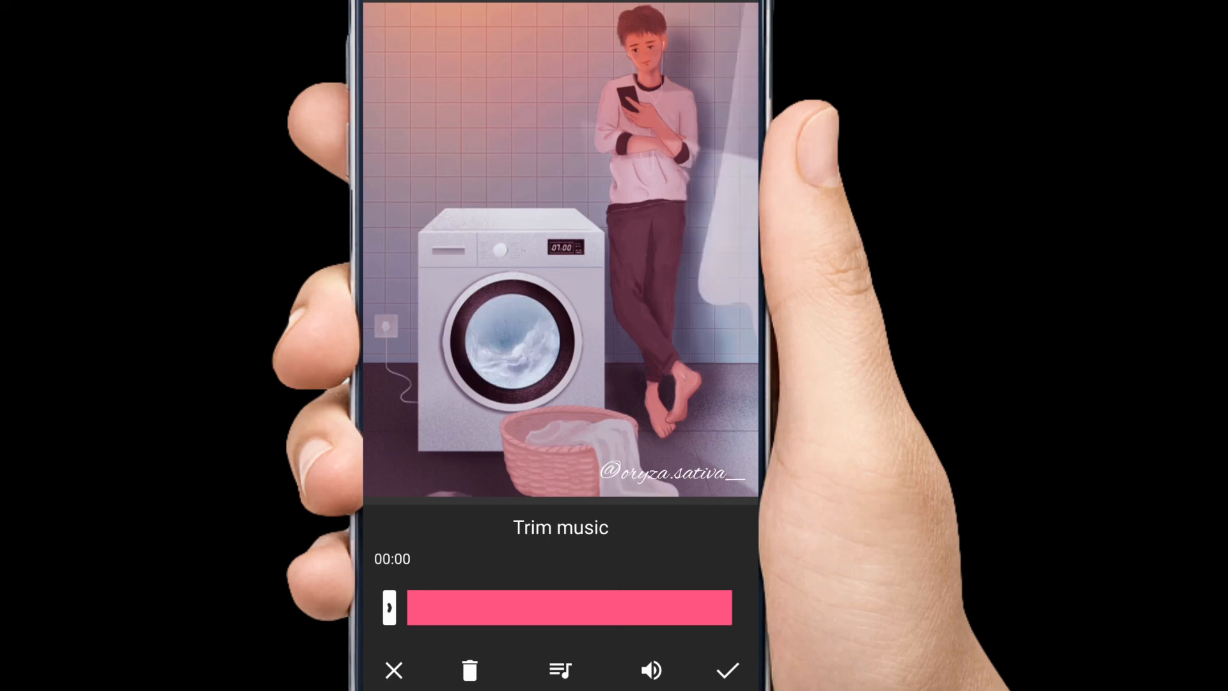
pyautogui.click(725, 669)
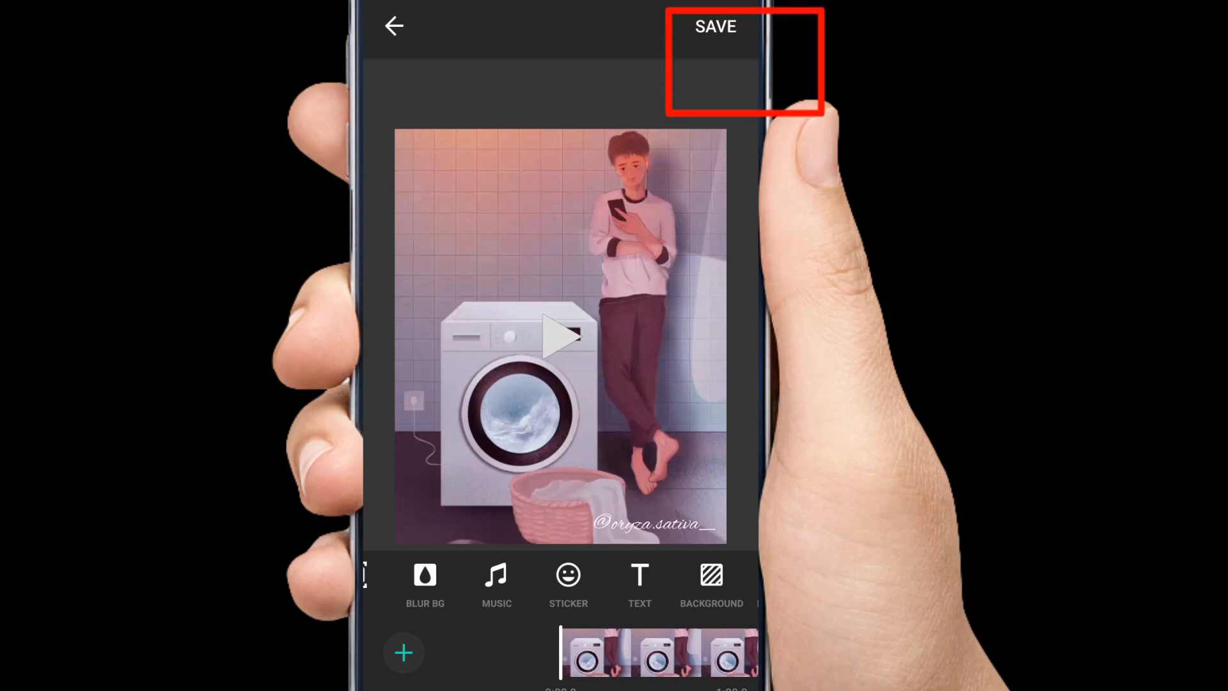
# Step: Export the finished video at 720P quality
pyautogui.click(713, 26)
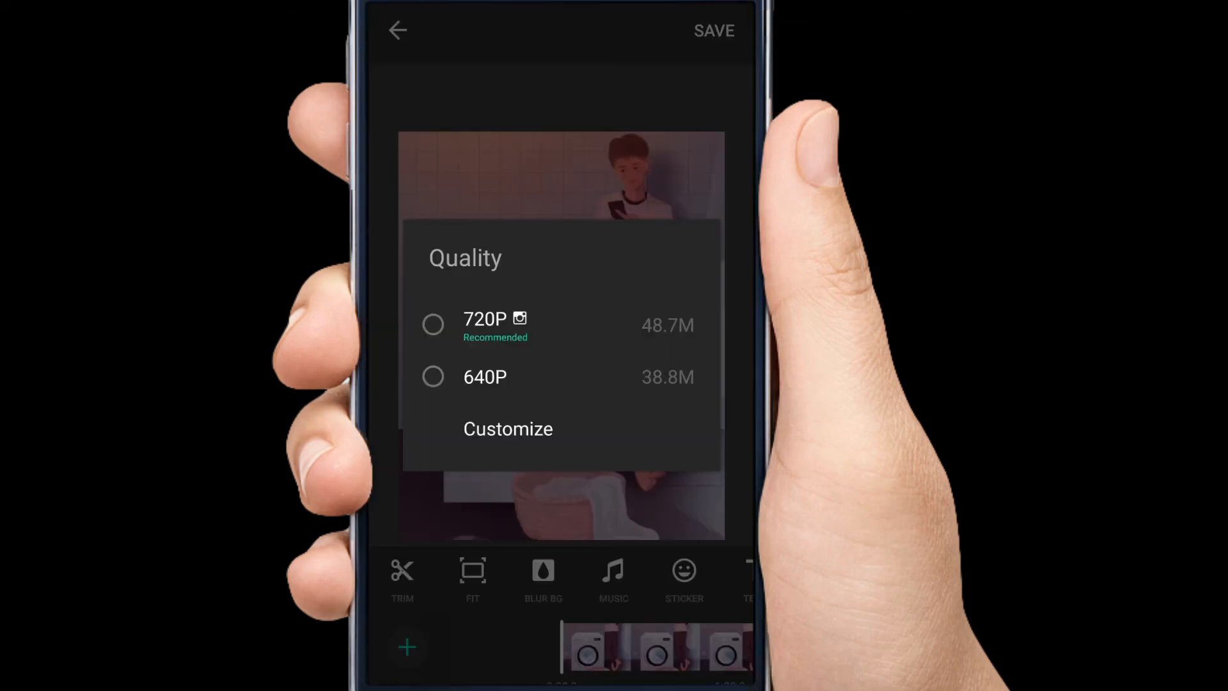
pyautogui.click(495, 323)
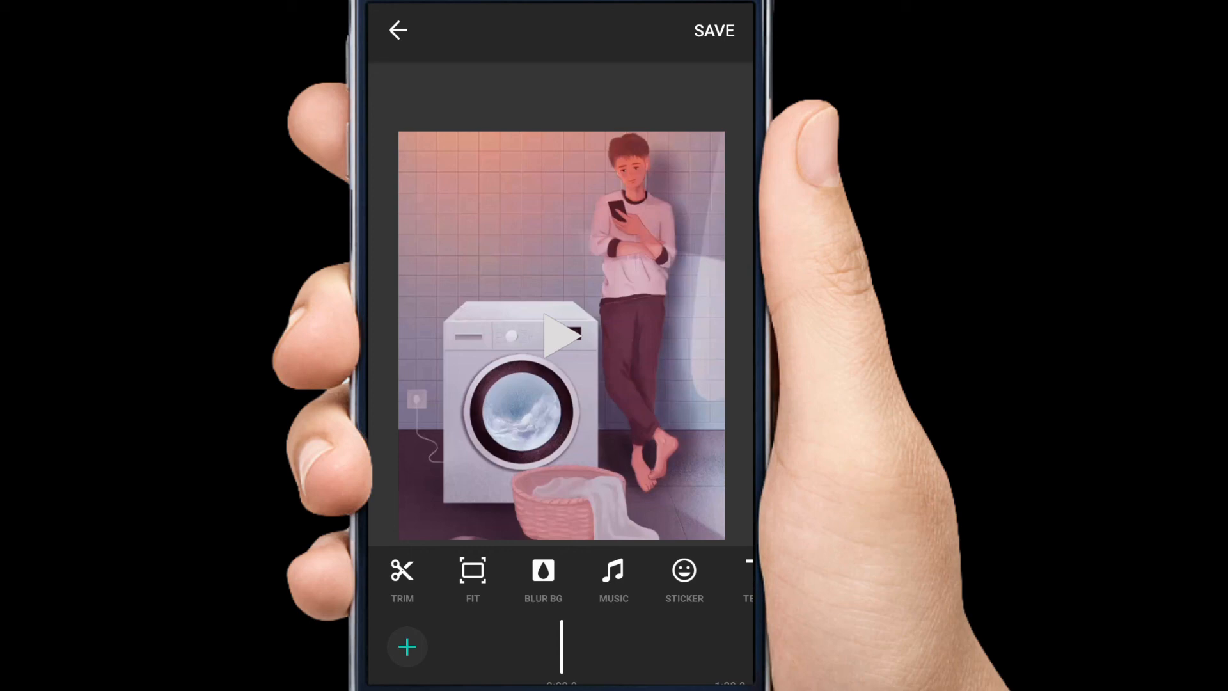
pyautogui.click(712, 30)
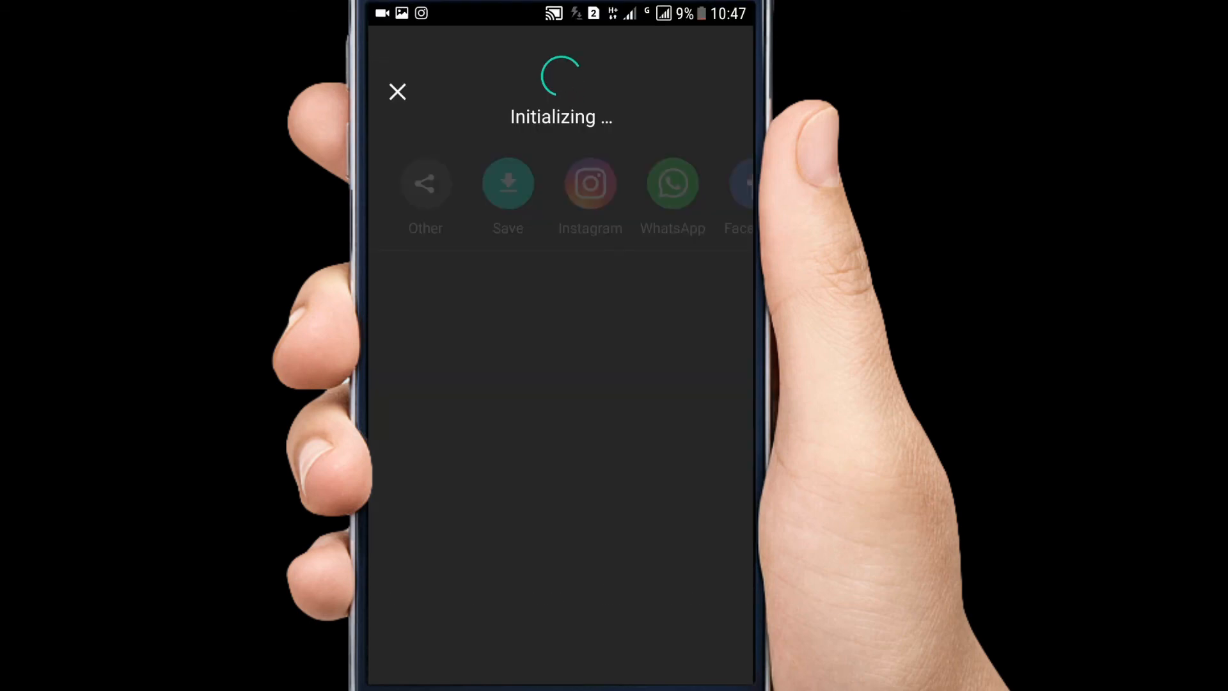